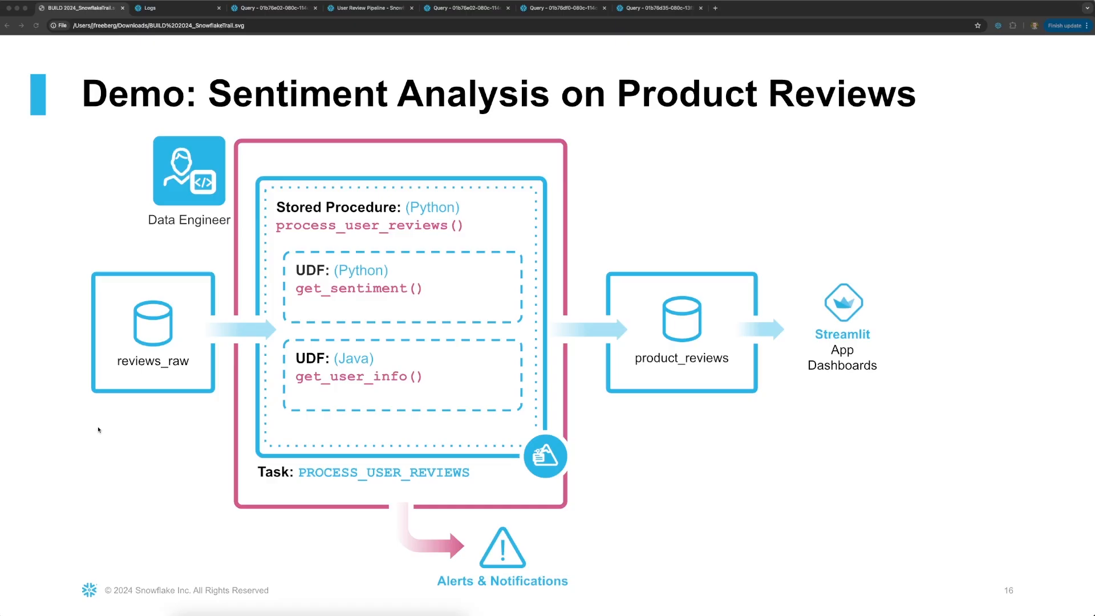
{"action": "mouse_move", "coordinate": [129, 384]}
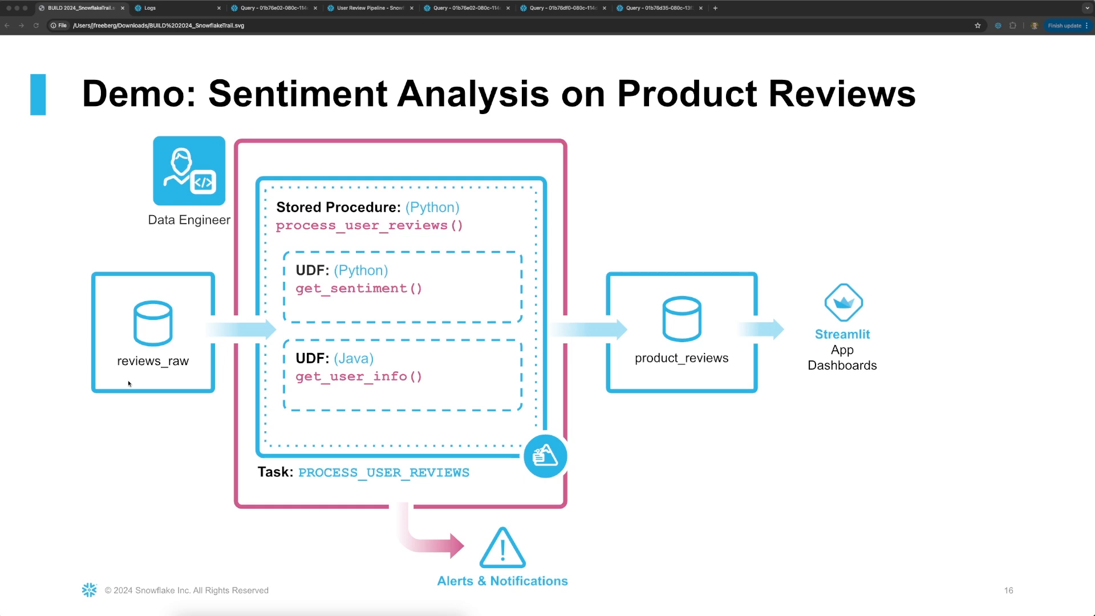
{"action": "mouse_move", "coordinate": [150, 381]}
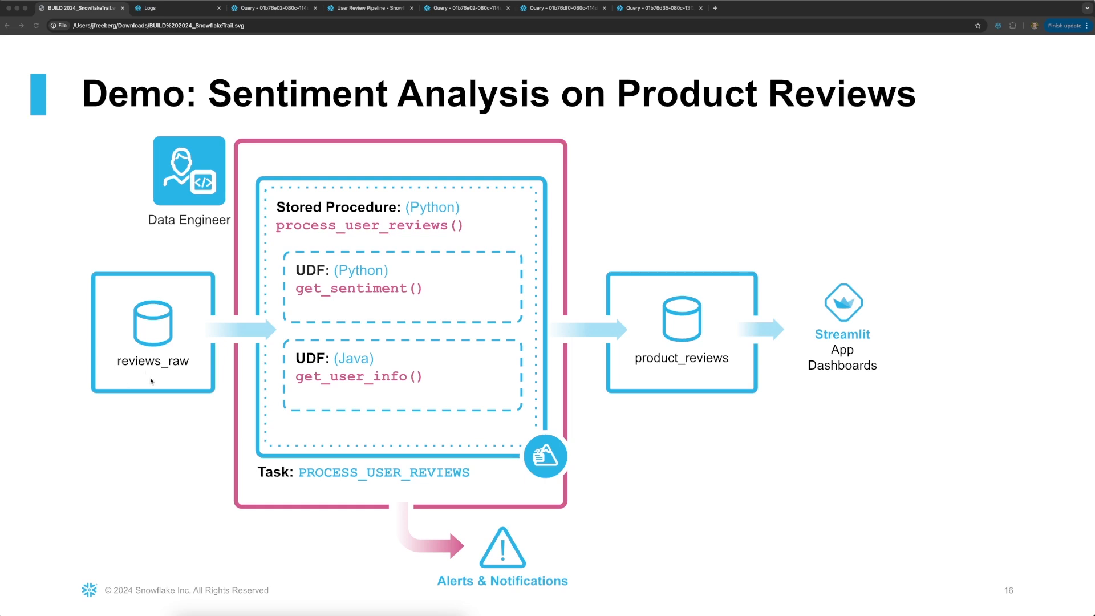
{"action": "mouse_move", "coordinate": [264, 437]}
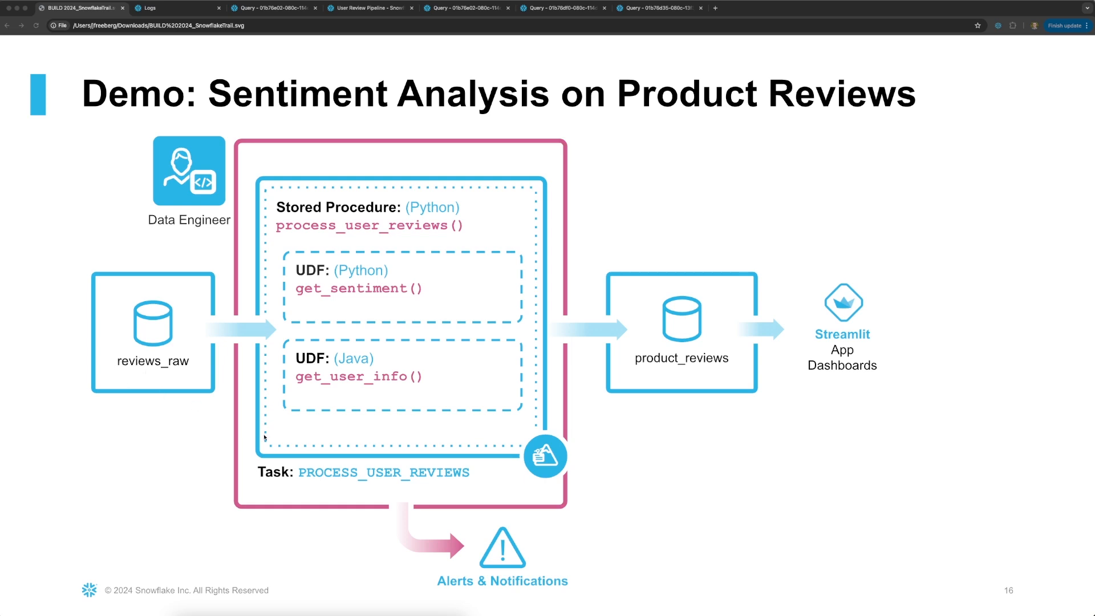
{"action": "mouse_move", "coordinate": [306, 311]}
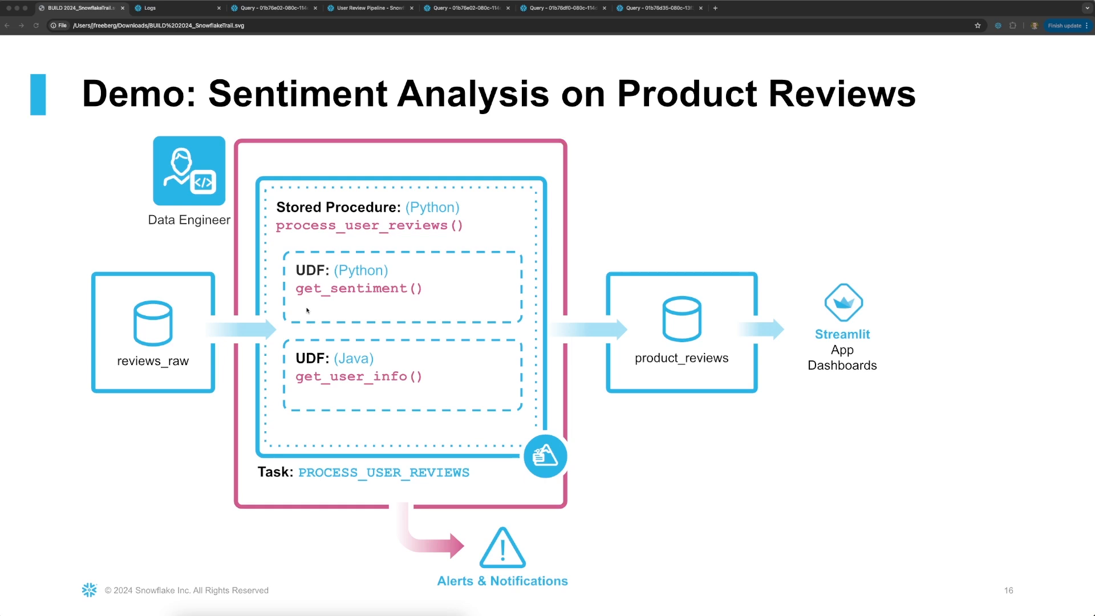
{"action": "mouse_move", "coordinate": [347, 300]}
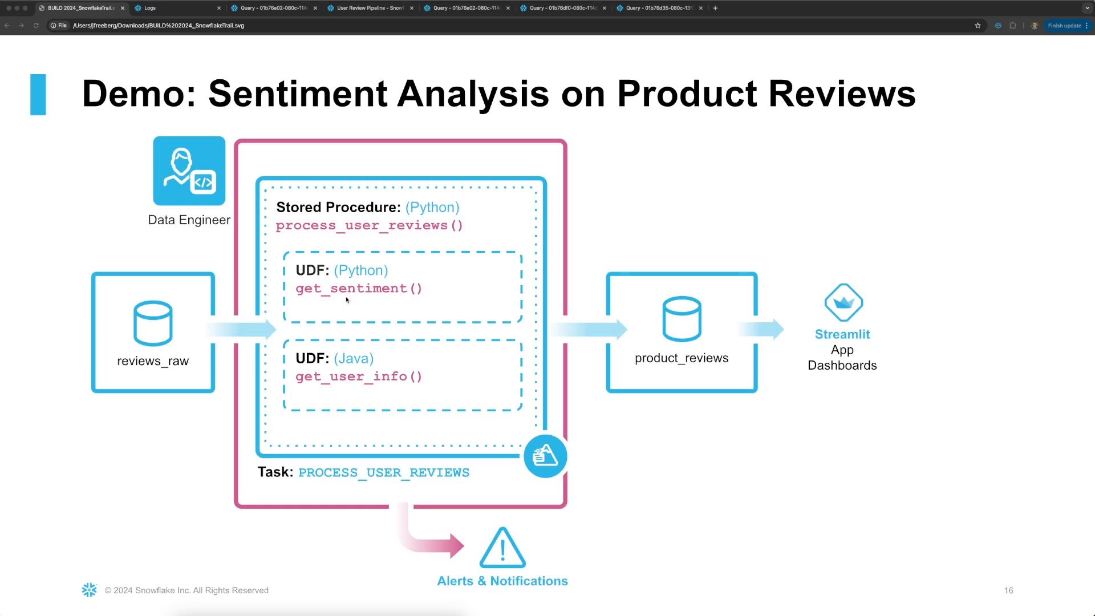
{"action": "mouse_move", "coordinate": [406, 300]}
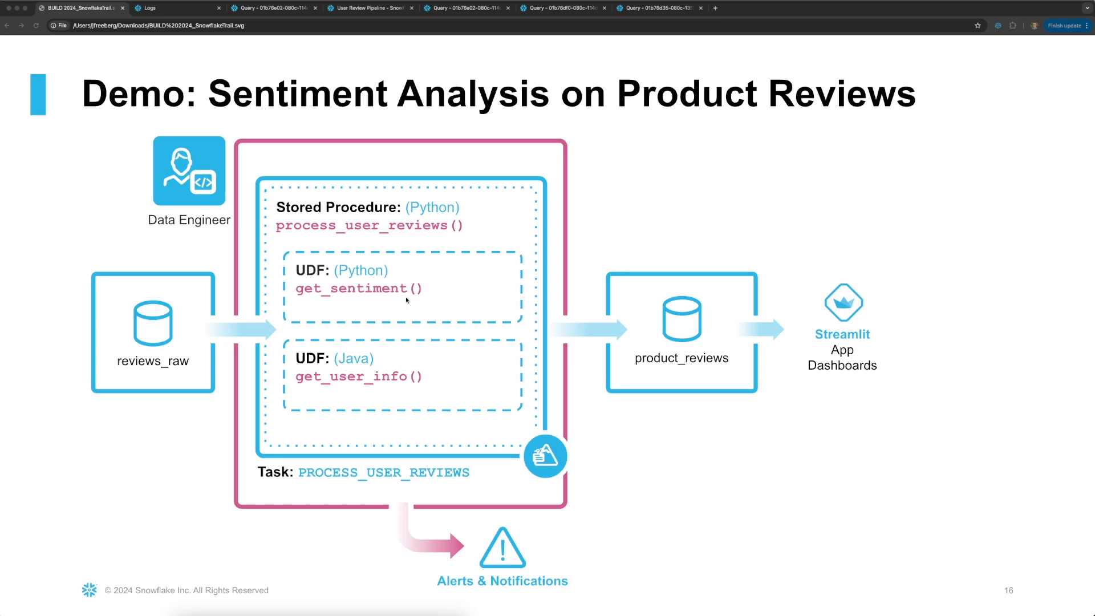
{"action": "mouse_move", "coordinate": [143, 345]}
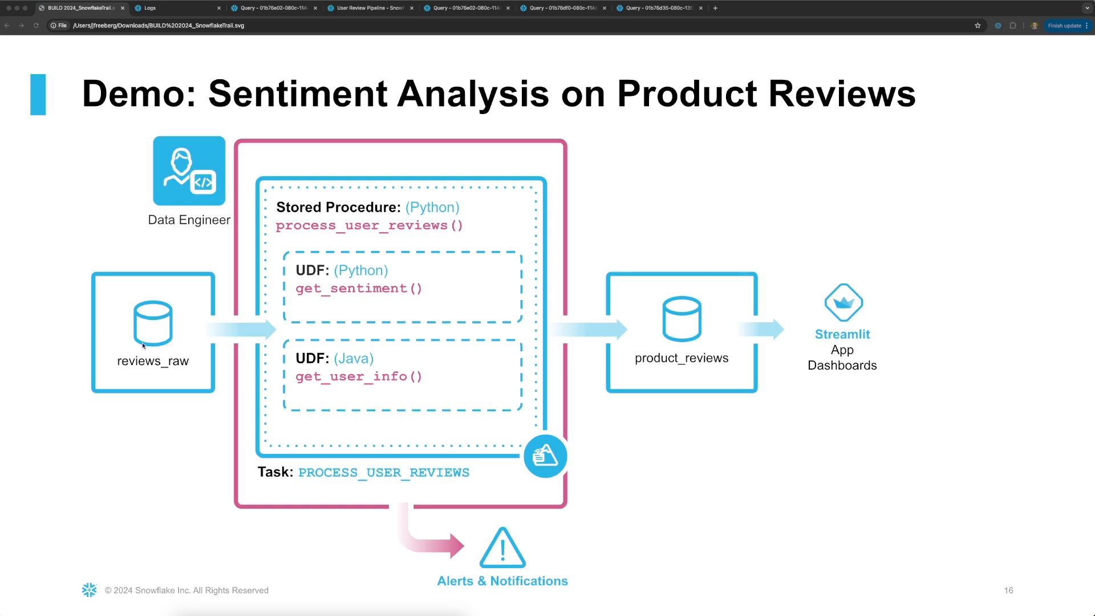
{"action": "mouse_move", "coordinate": [445, 306]}
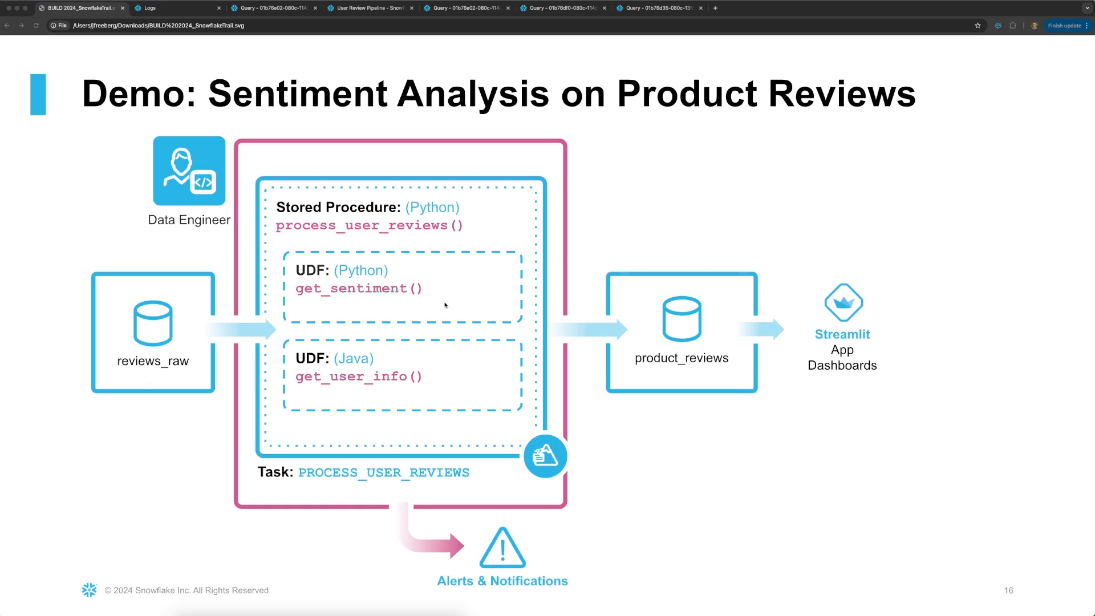
{"action": "mouse_move", "coordinate": [721, 342]}
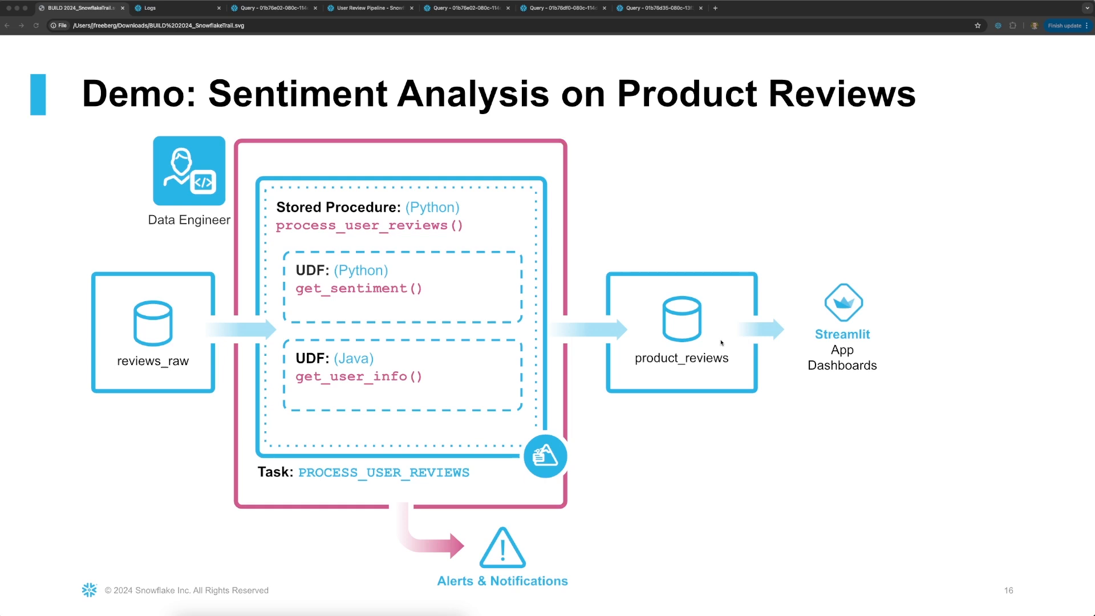
{"action": "mouse_move", "coordinate": [783, 372]}
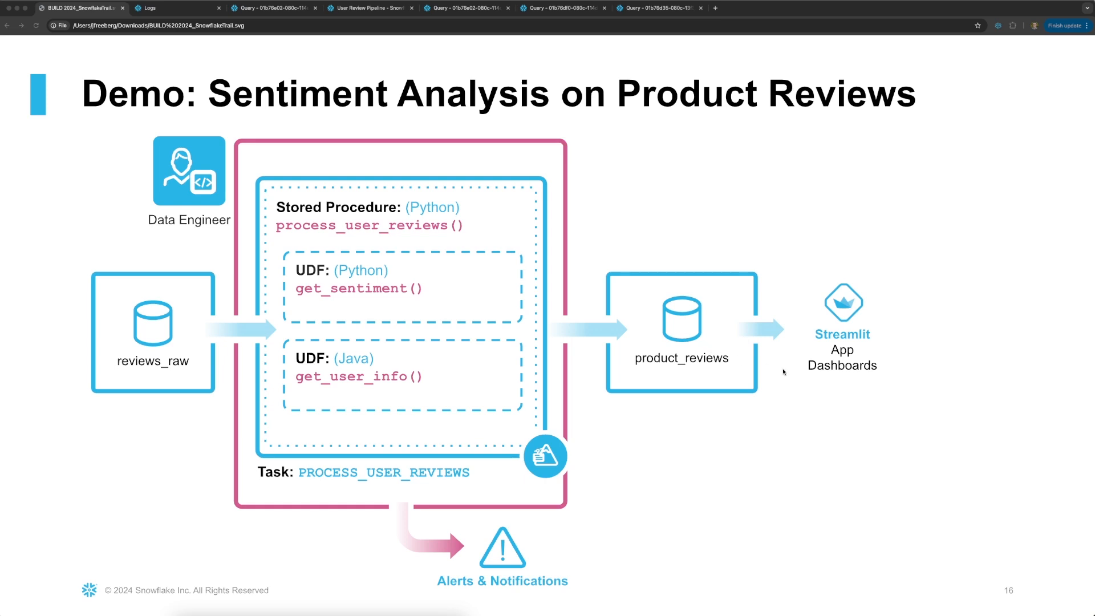
{"action": "mouse_move", "coordinate": [814, 403]}
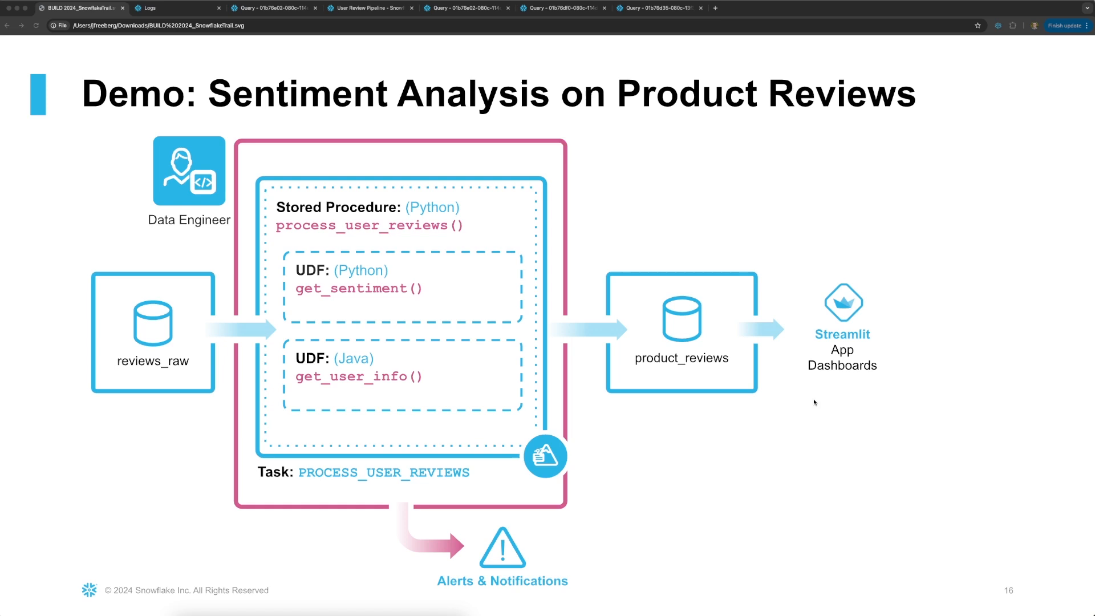
{"action": "mouse_move", "coordinate": [690, 496]}
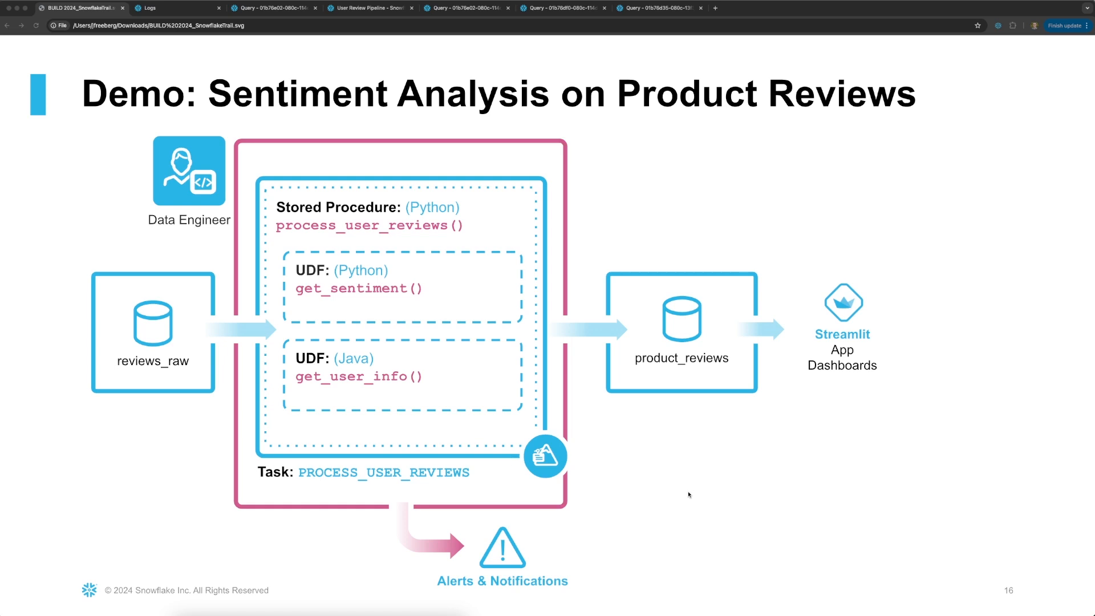
{"action": "mouse_move", "coordinate": [536, 525]}
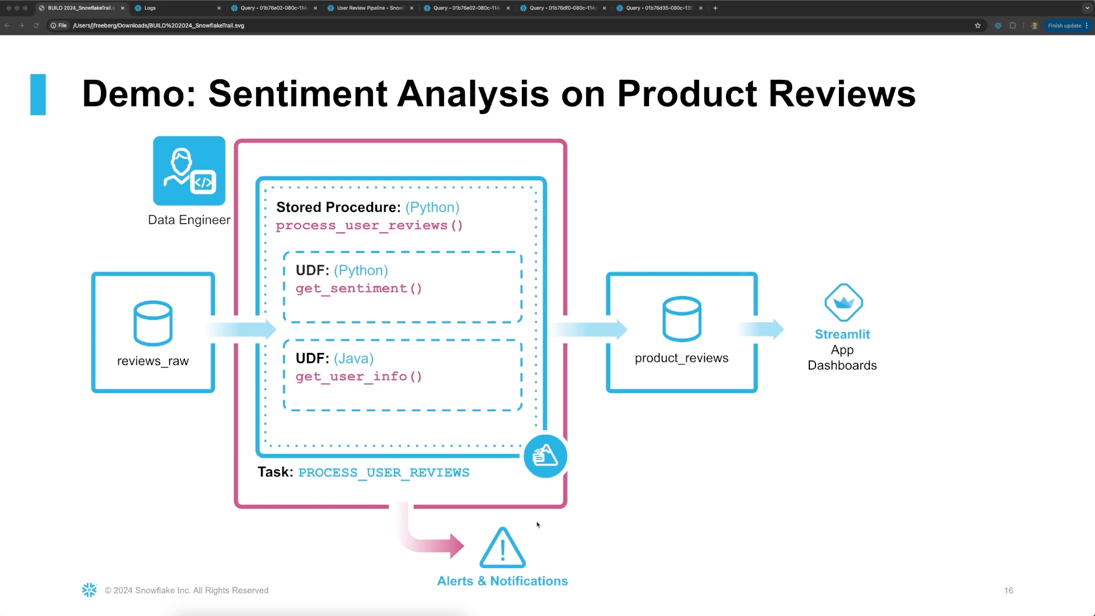
{"action": "mouse_move", "coordinate": [580, 552]}
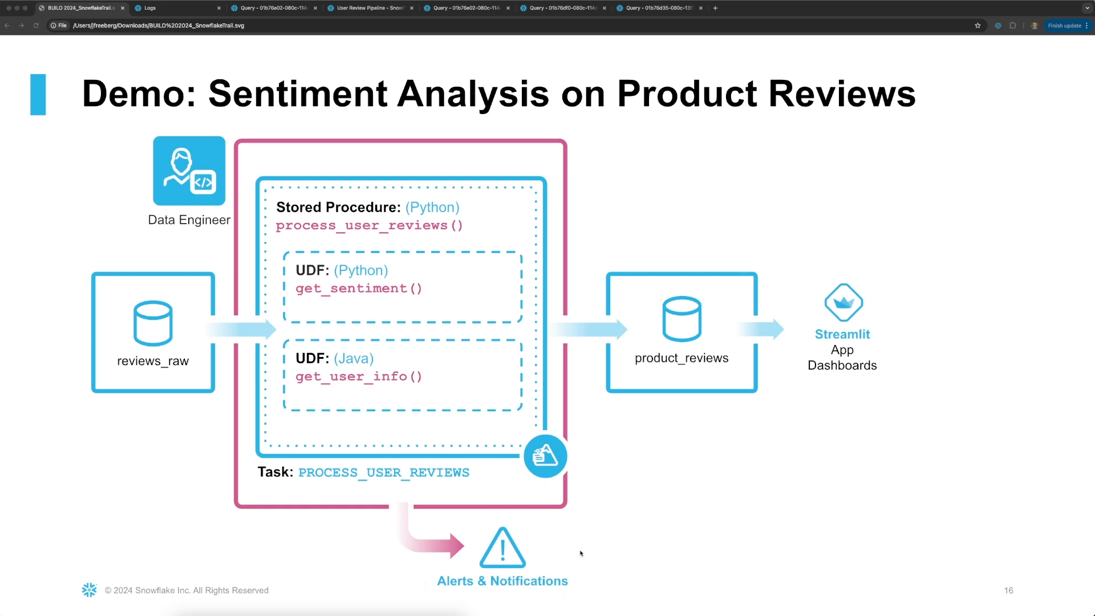
{"action": "mouse_move", "coordinate": [572, 537]}
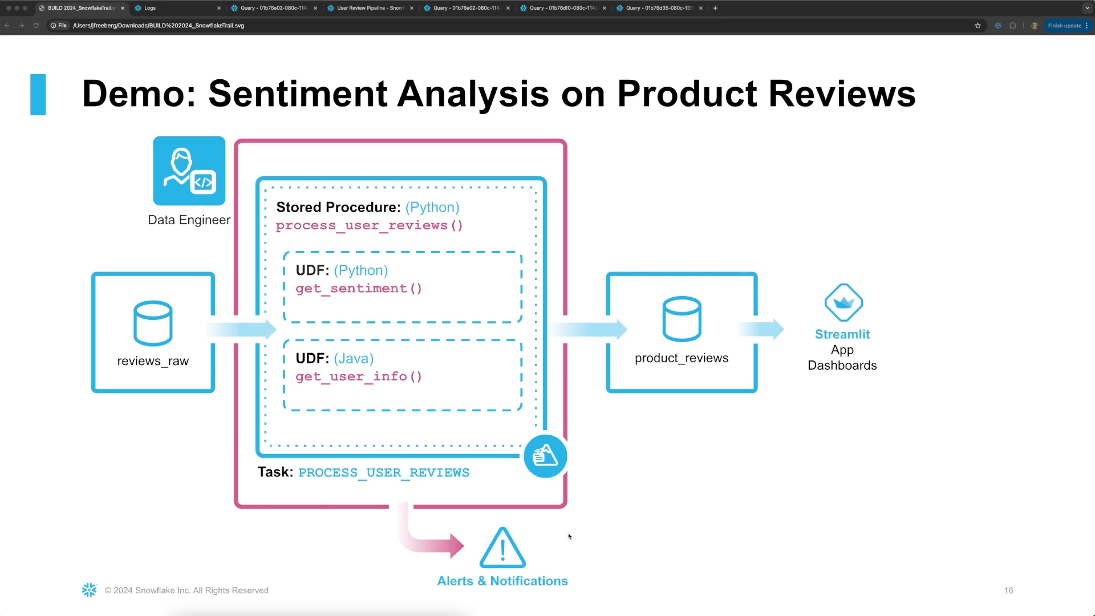
{"action": "mouse_move", "coordinate": [177, 10]}
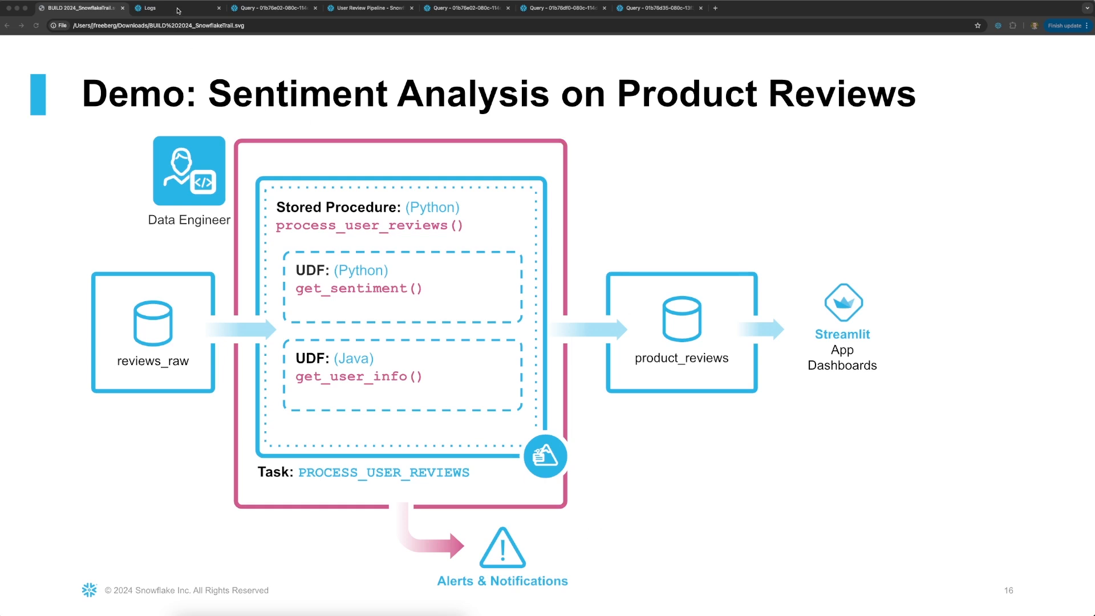
Filter the telemetry logs to Python entries and bring up the Severity filter choices.
{"action": "left_click", "coordinate": [164, 8]}
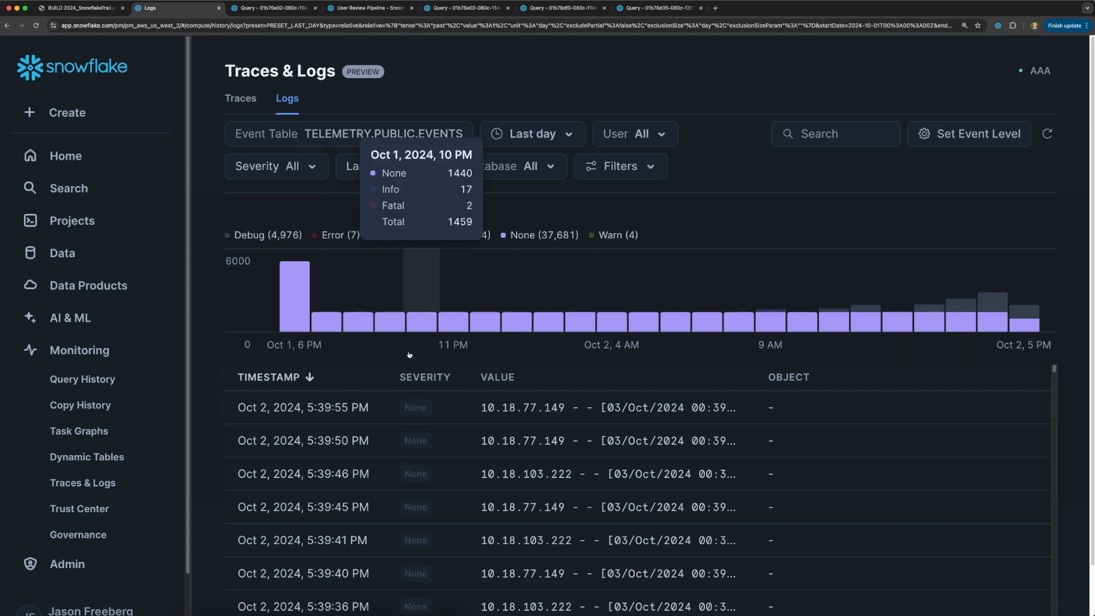
{"action": "mouse_move", "coordinate": [409, 58]}
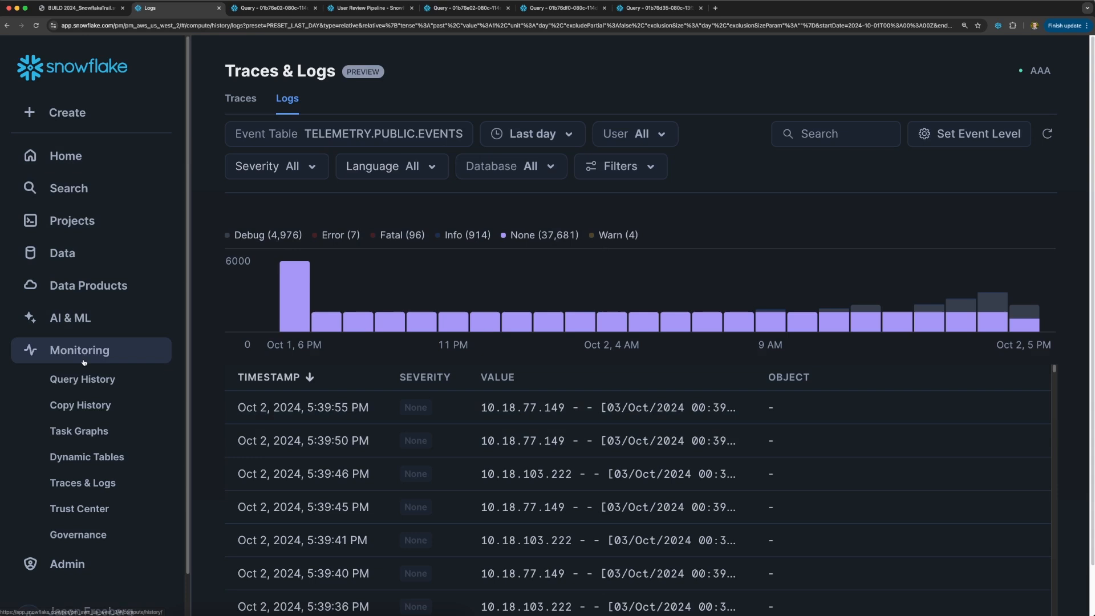
{"action": "mouse_move", "coordinate": [82, 488]}
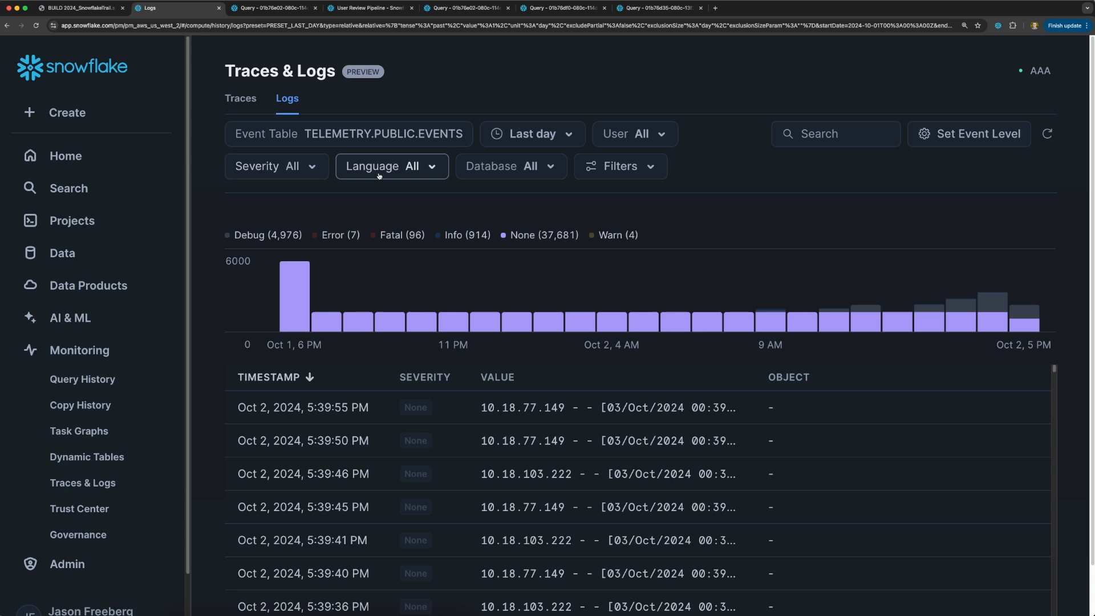
{"action": "mouse_move", "coordinate": [393, 166]}
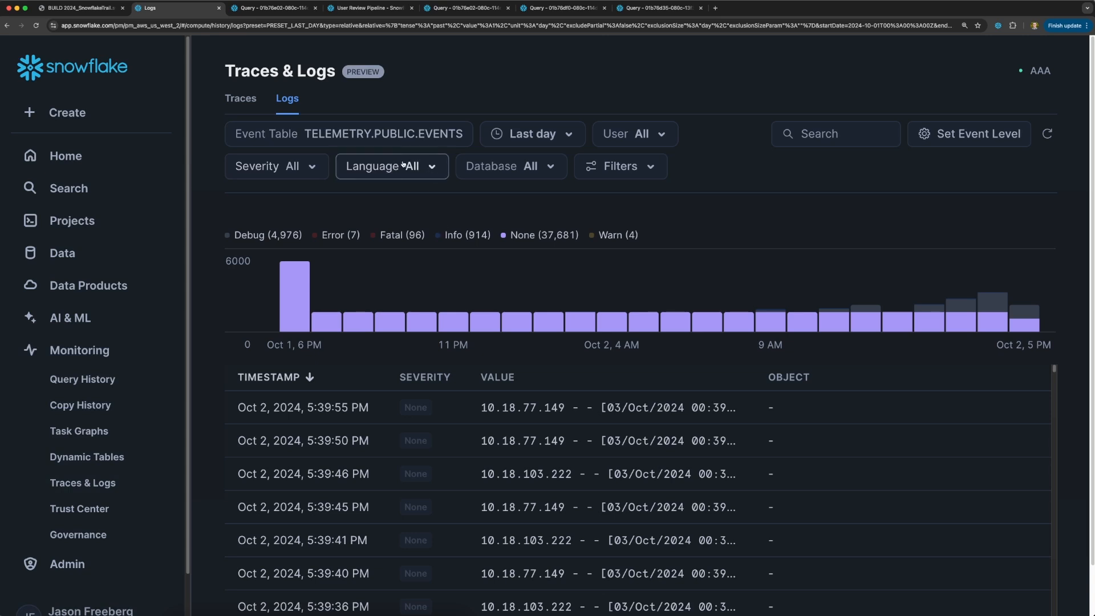
{"action": "left_click", "coordinate": [392, 167]}
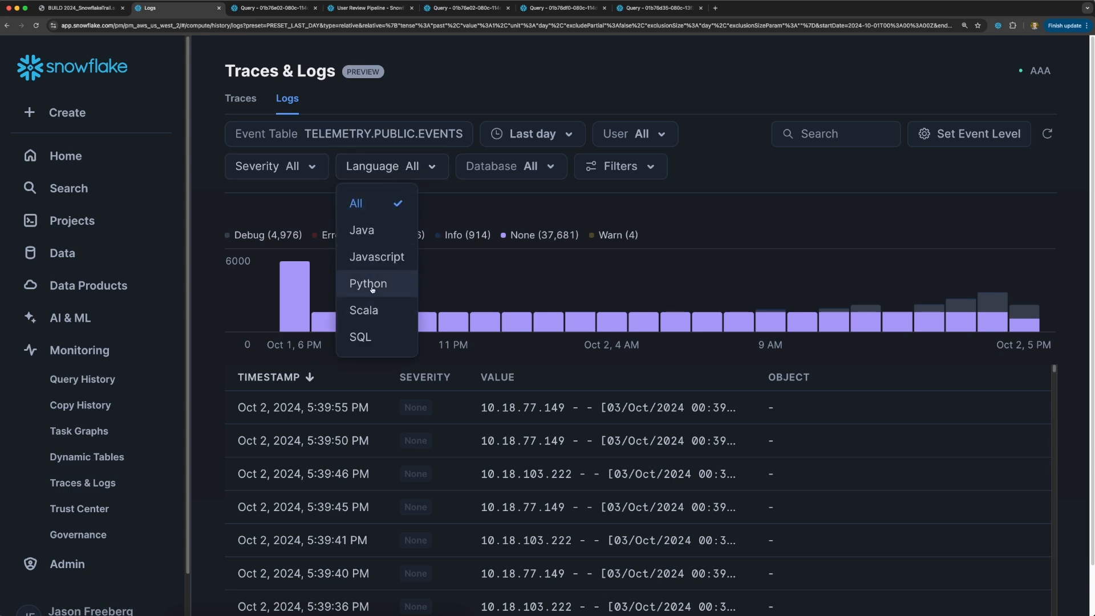
{"action": "left_click", "coordinate": [368, 283]}
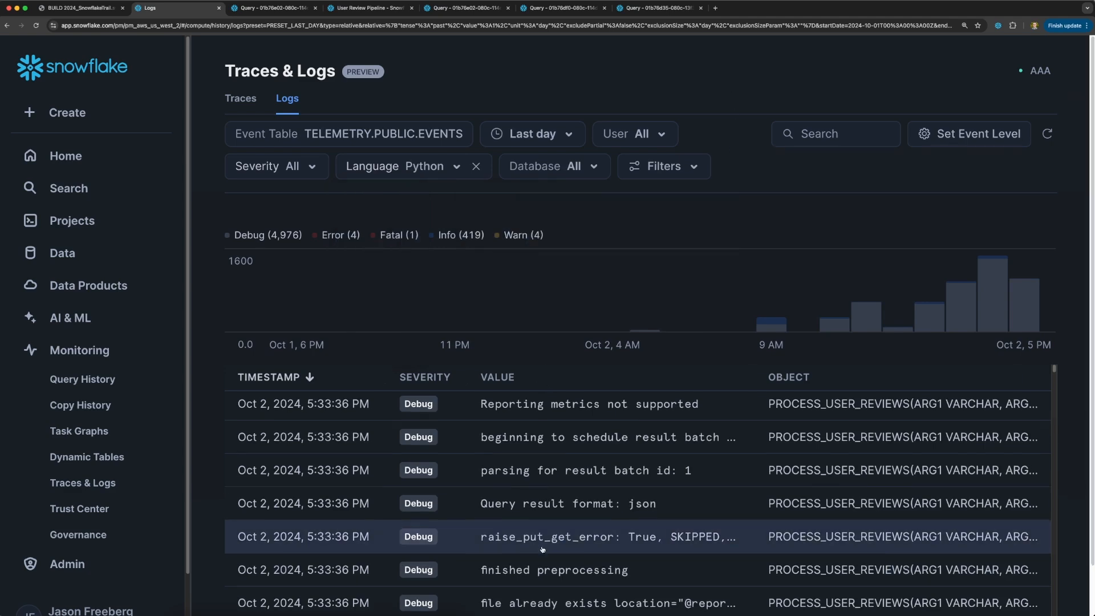
{"action": "scroll", "scroll_direction": "down", "scroll_amount": 3}
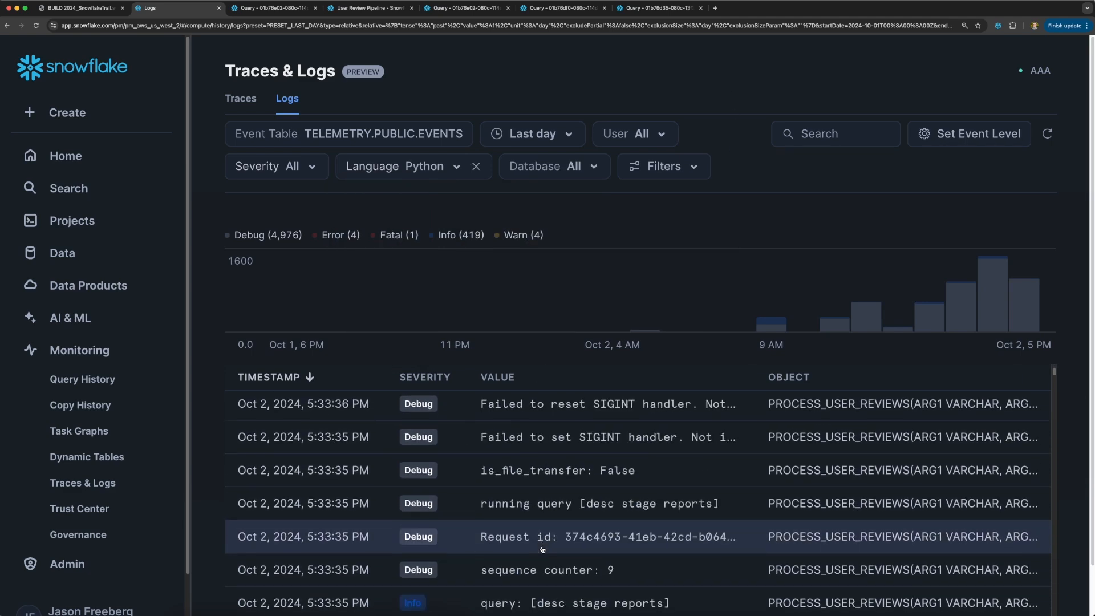
{"action": "left_click", "coordinate": [275, 166]}
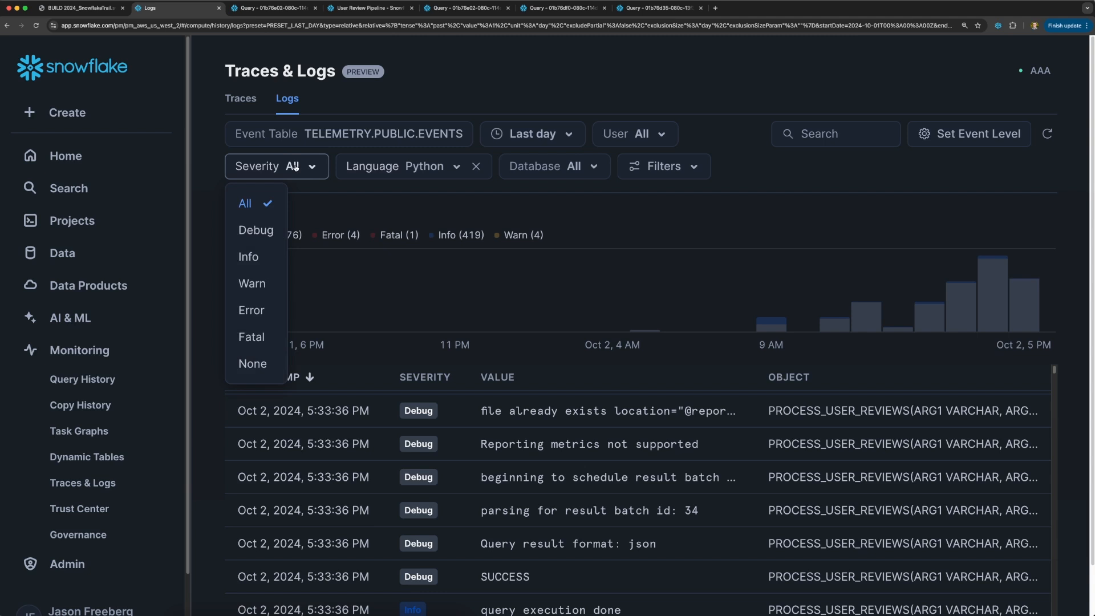
{"action": "mouse_move", "coordinate": [251, 310]}
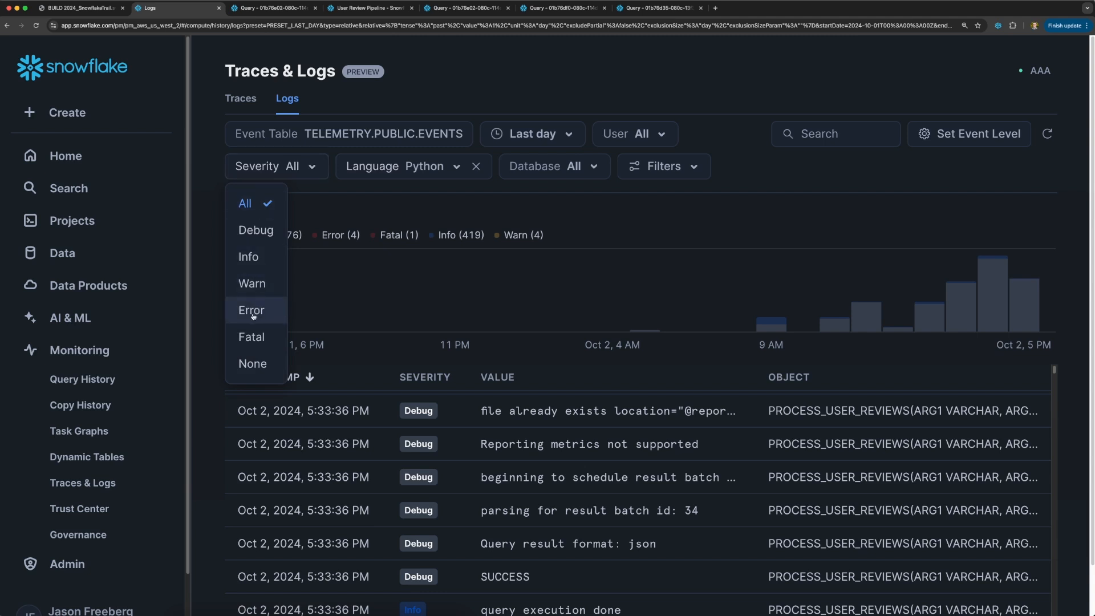
Narrow the Python logs to Error severity, revealing the 'Unable to process review' entries.
{"action": "left_click", "coordinate": [251, 311]}
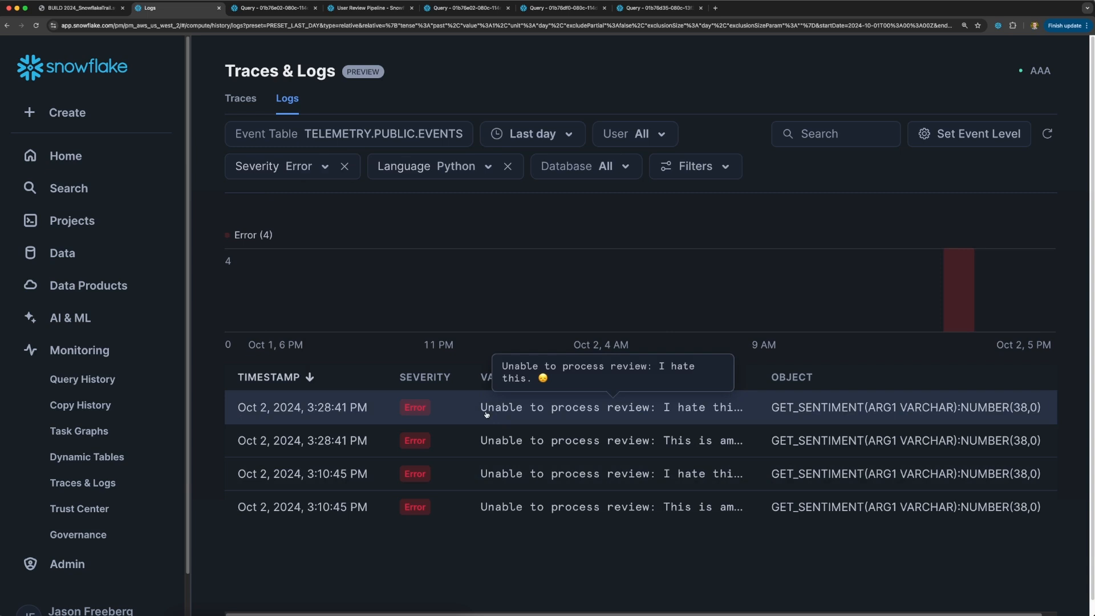
{"action": "mouse_move", "coordinate": [487, 411]}
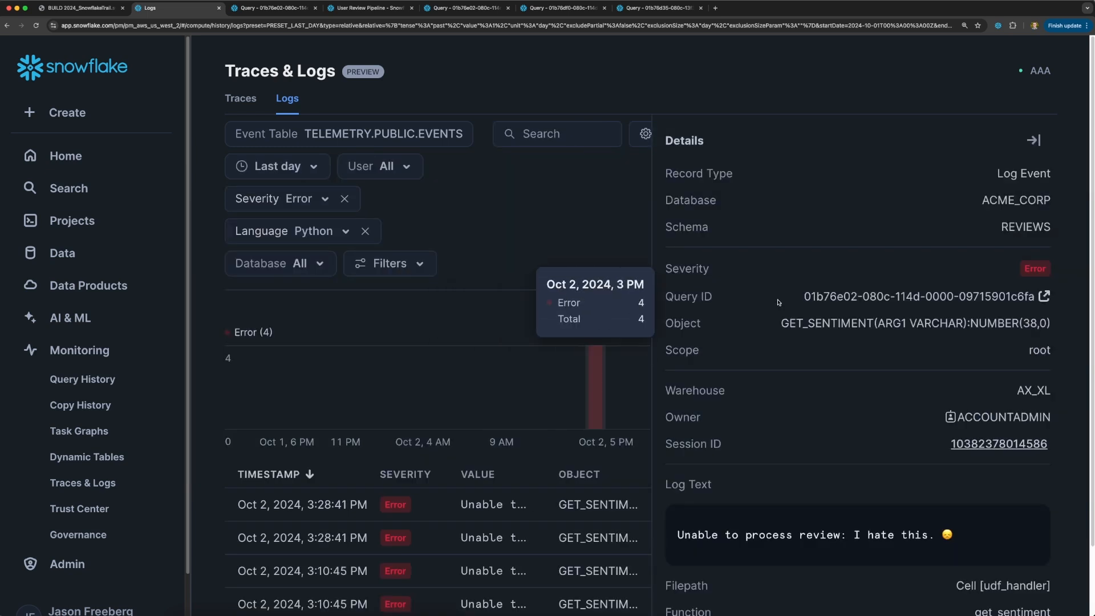
{"action": "mouse_move", "coordinate": [944, 201]}
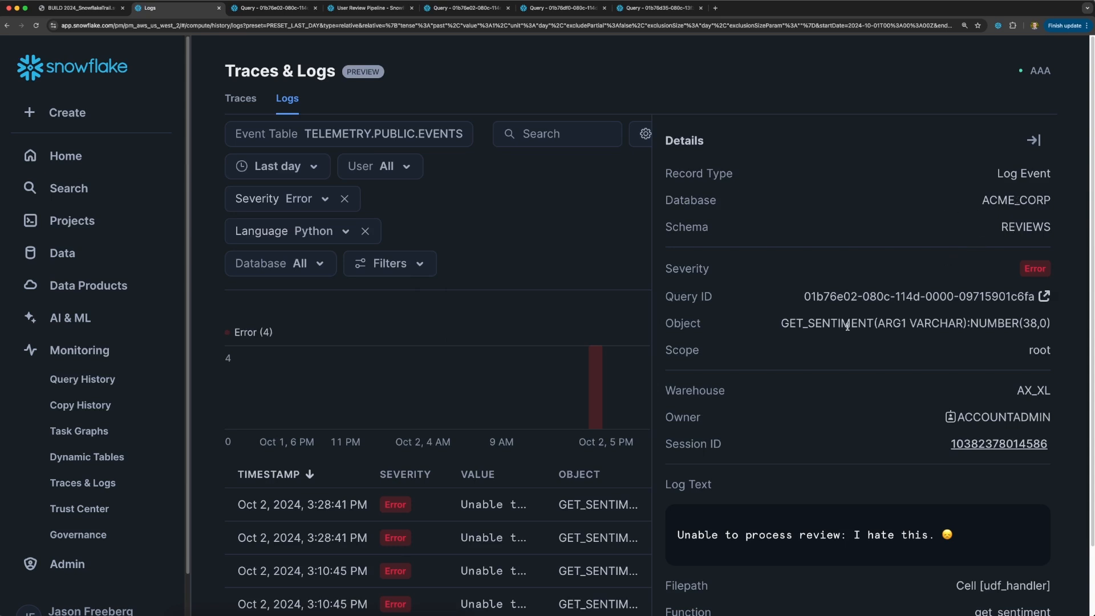
Review the GET_SENTIMENT error log details and scroll through its fields.
{"action": "double_click", "coordinate": [826, 323]}
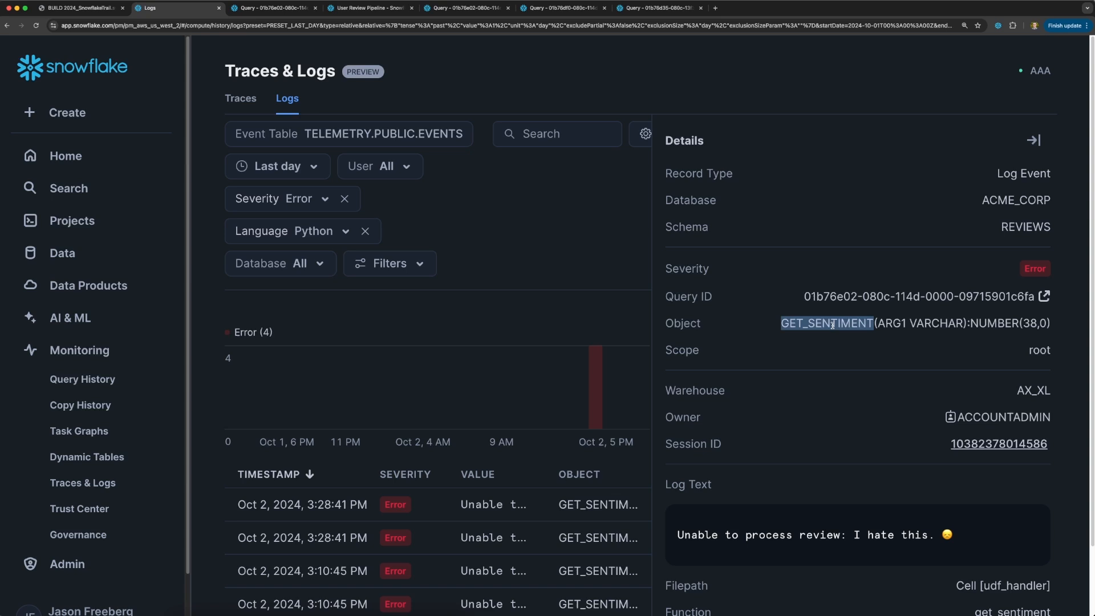
{"action": "scroll", "scroll_direction": "down", "scroll_amount": 3}
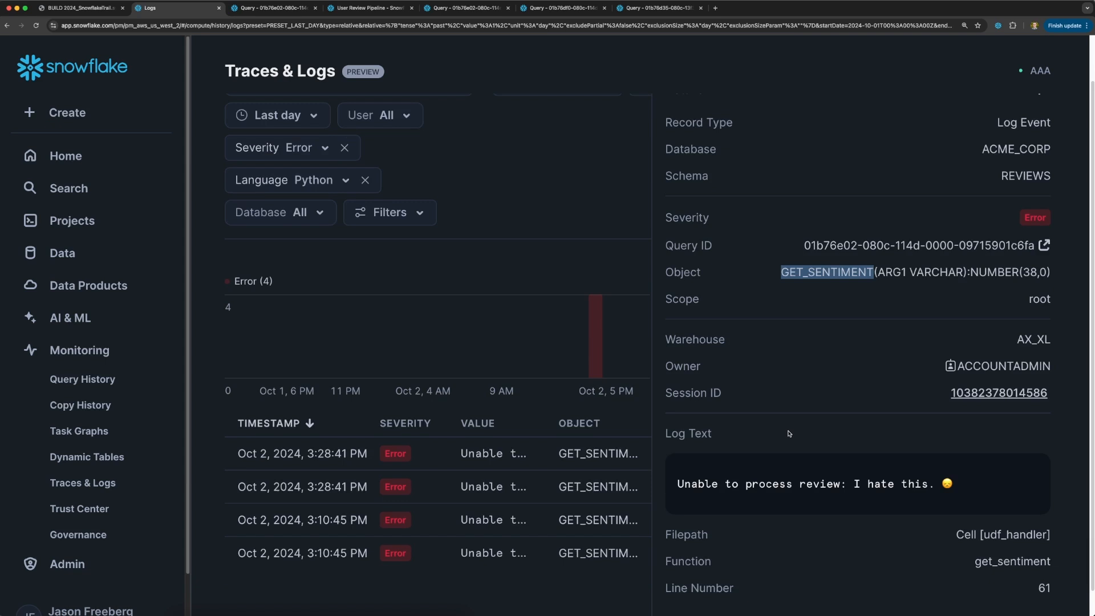
{"action": "scroll", "scroll_direction": "down", "scroll_amount": 3}
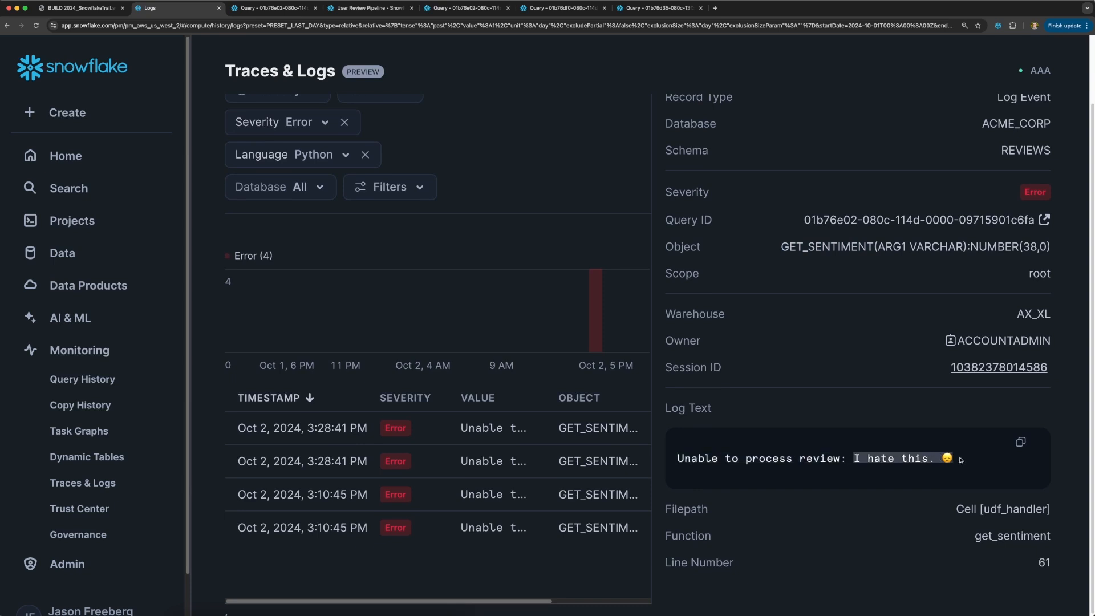
{"action": "scroll", "scroll_direction": "up", "scroll_amount": 3}
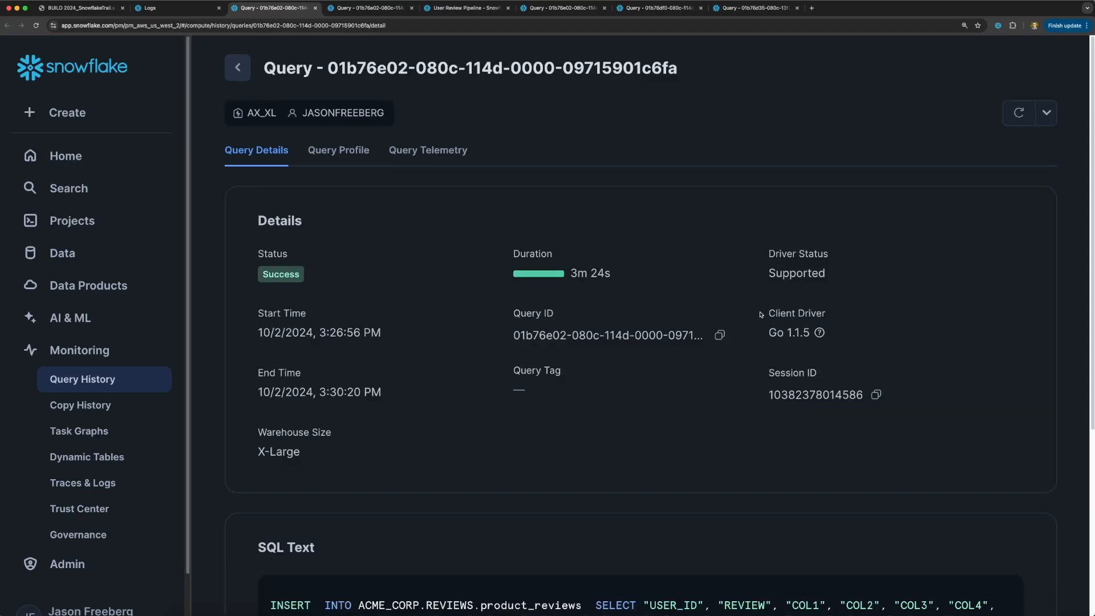
View the Query Telemetry trace showing the compute, save_as_table and get_user_info spans.
{"action": "scroll", "scroll_direction": "down", "scroll_amount": 3}
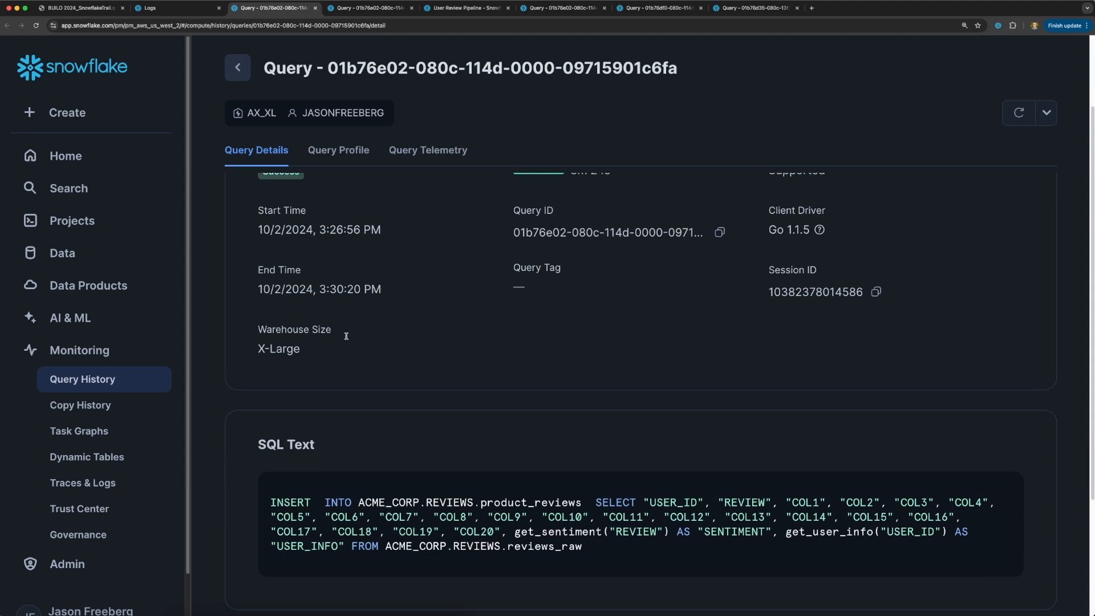
{"action": "scroll", "scroll_direction": "up", "scroll_amount": 3}
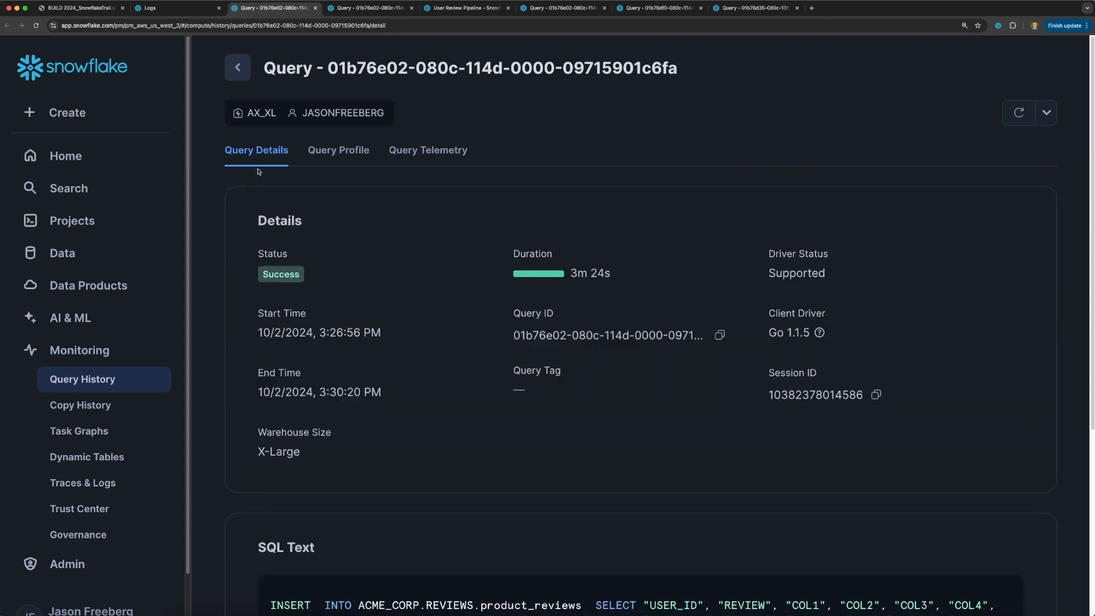
{"action": "mouse_move", "coordinate": [338, 151]}
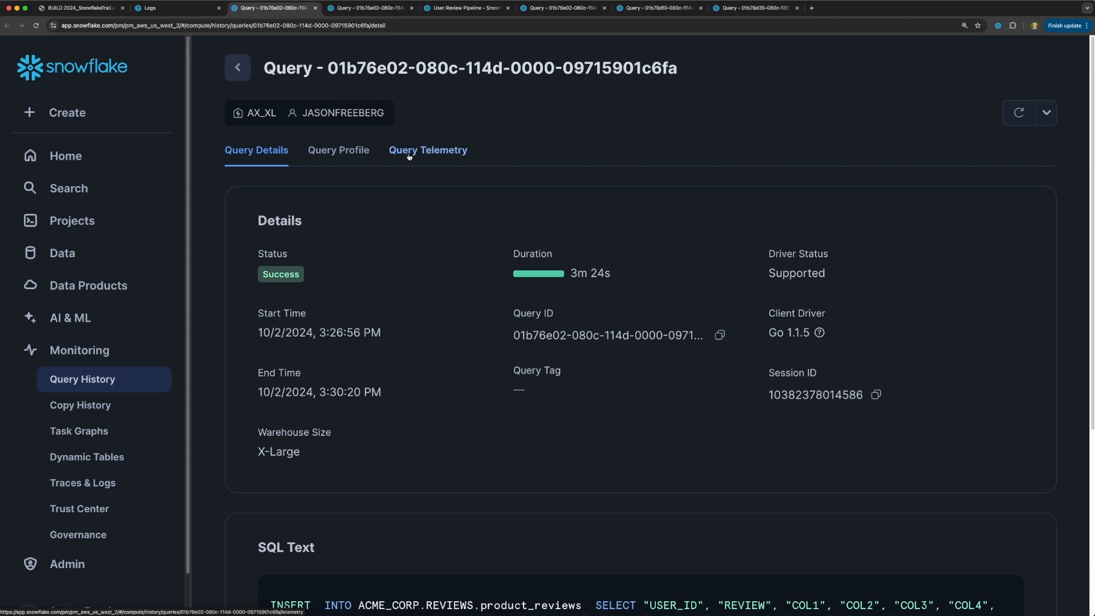
{"action": "left_click", "coordinate": [428, 151]}
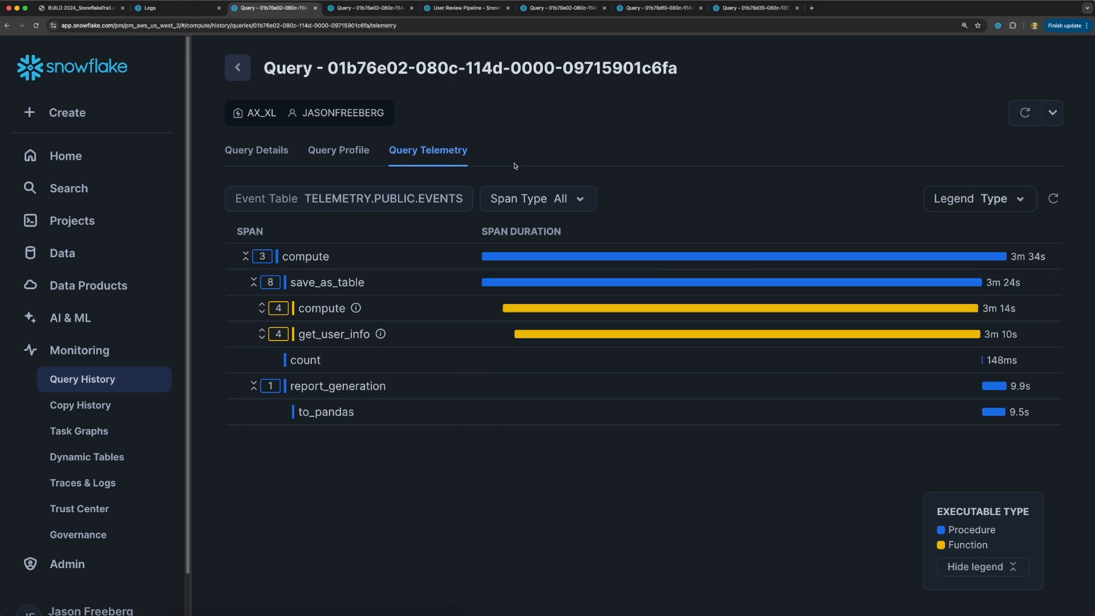
{"action": "mouse_move", "coordinate": [505, 182]}
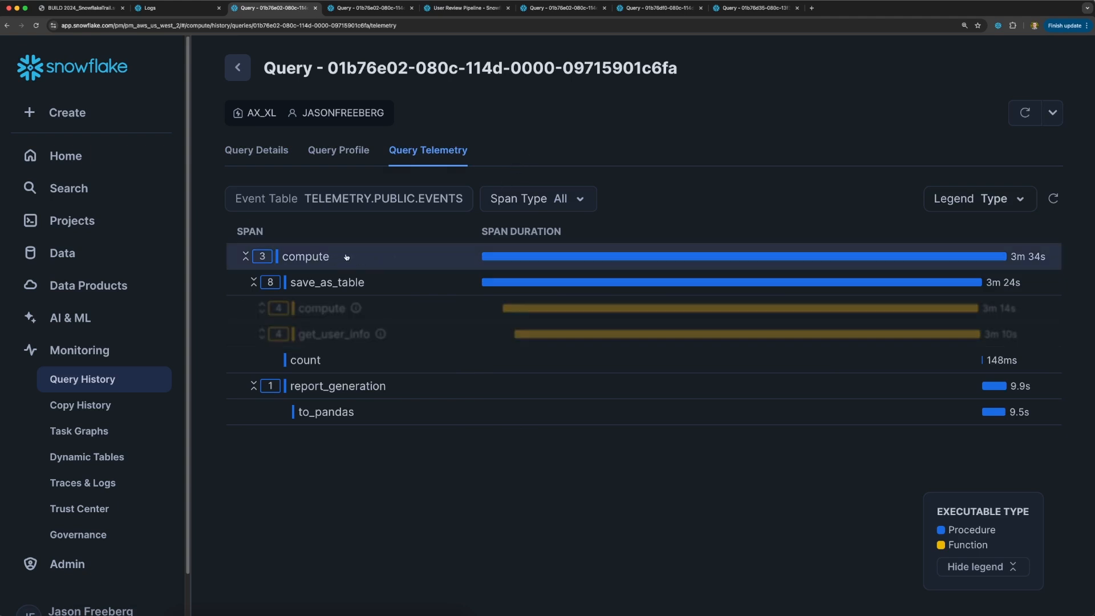
{"action": "mouse_move", "coordinate": [415, 282]}
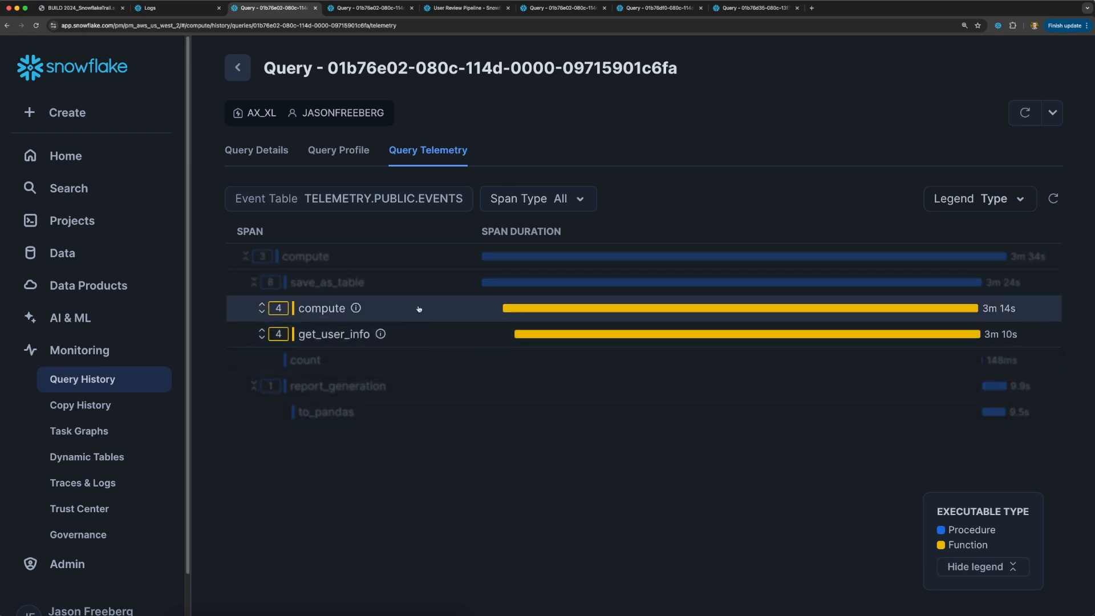
Show the top-level compute span's info: 3m 34s duration, global scope.
{"action": "left_click", "coordinate": [303, 257]}
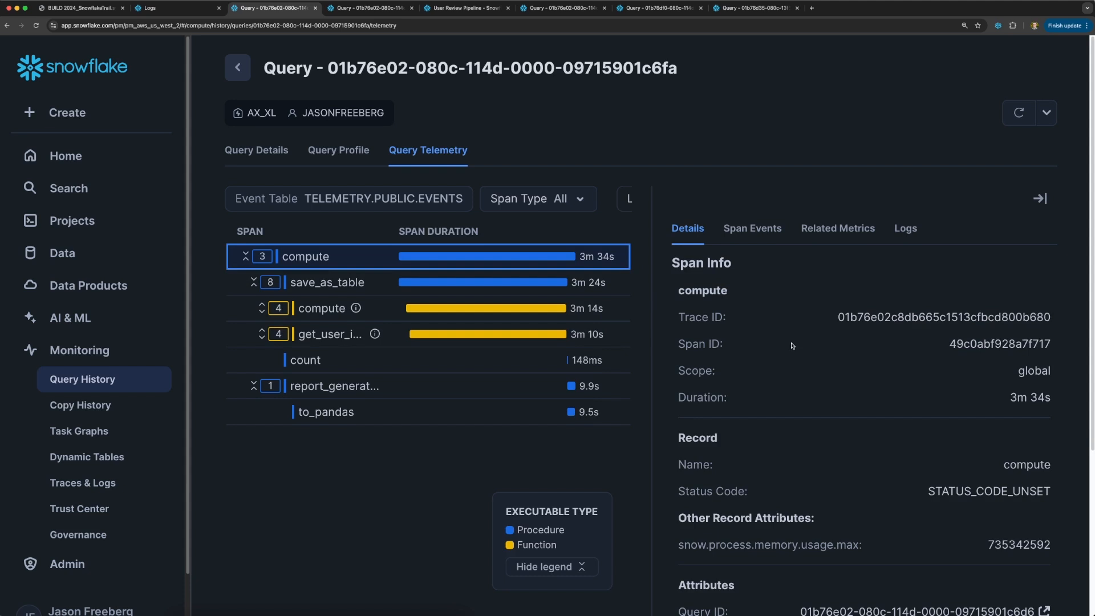
Inspect the compute span's attributes and show its recorded Span Events.
{"action": "scroll", "scroll_direction": "down", "scroll_amount": 3}
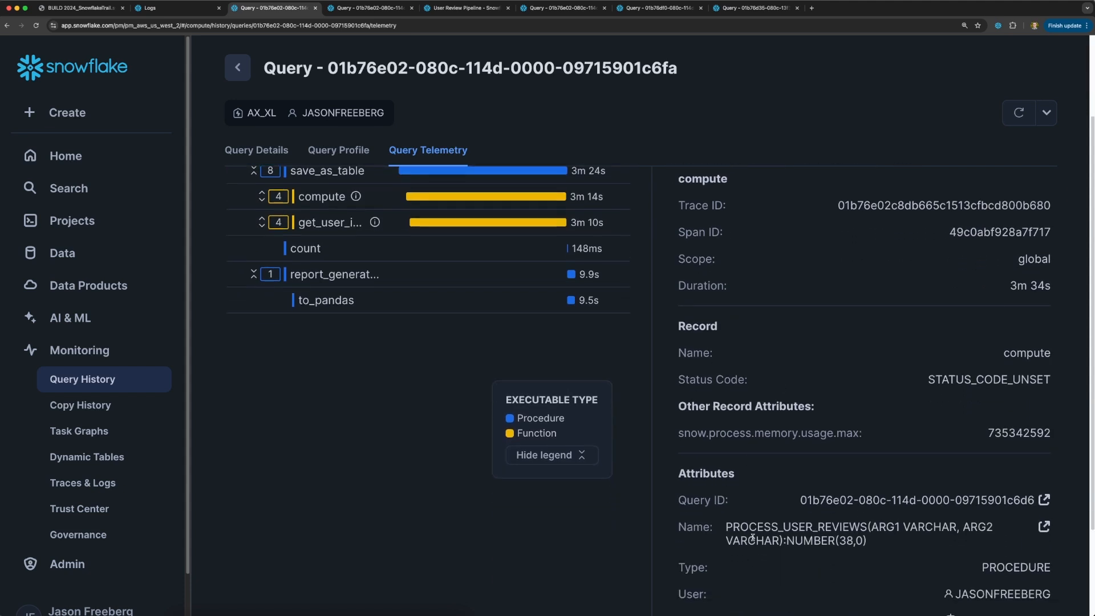
{"action": "double_click", "coordinate": [795, 527]}
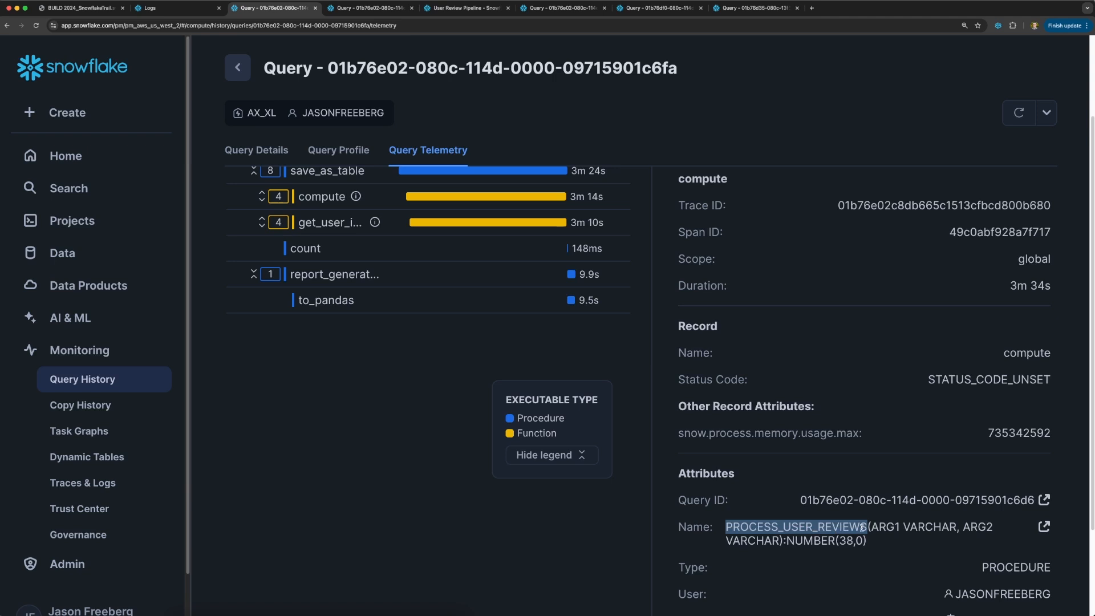
{"action": "scroll", "scroll_direction": "up", "scroll_amount": 3}
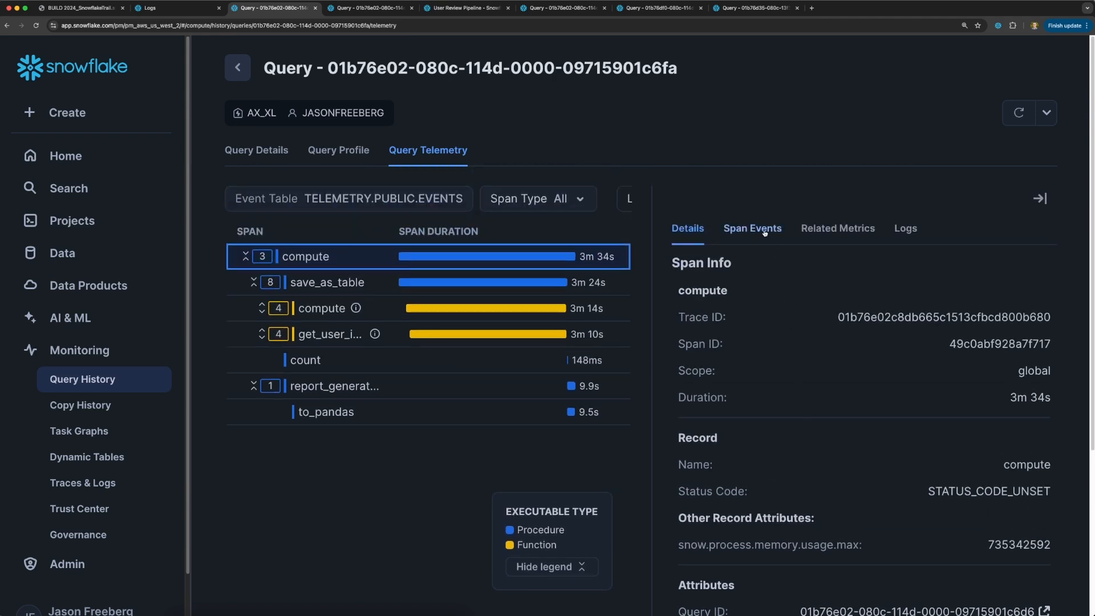
{"action": "left_click", "coordinate": [752, 228]}
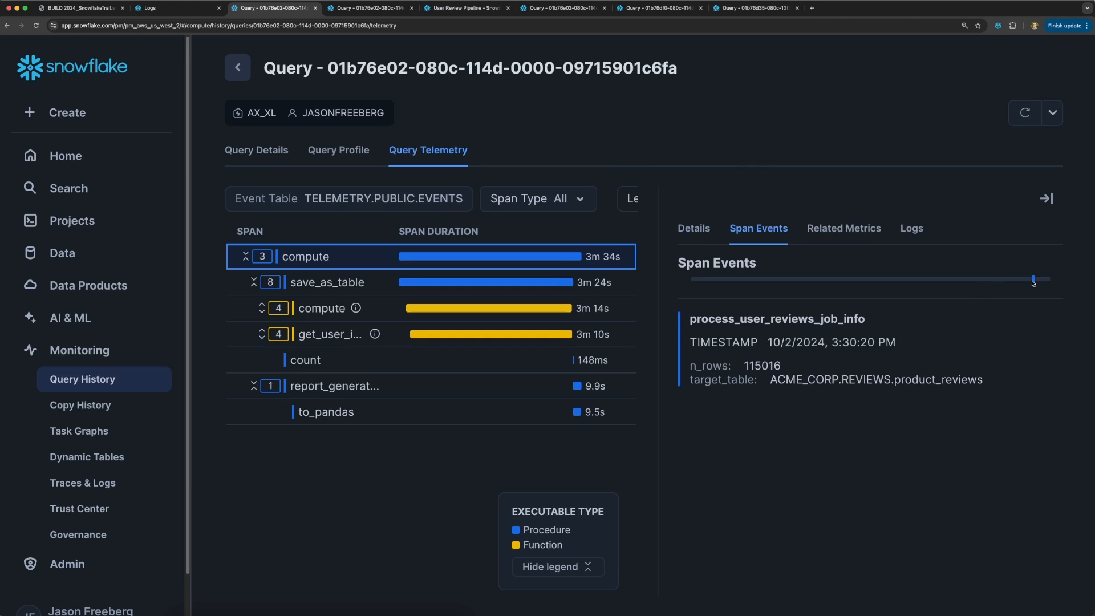
{"action": "mouse_move", "coordinate": [795, 374]}
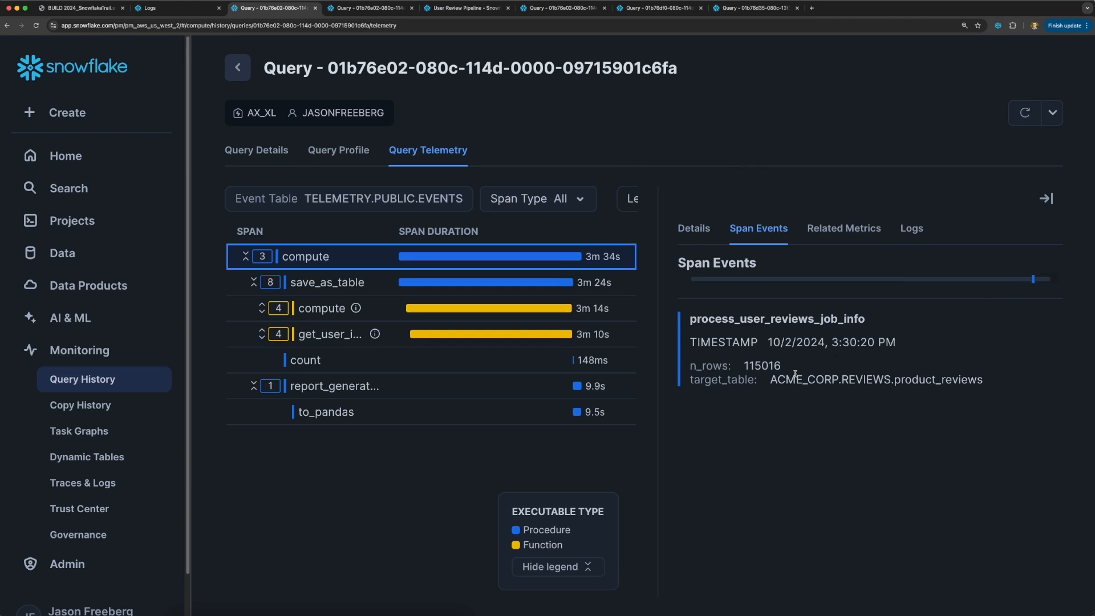
Check the event's n_rows and product_reviews target, then show the span's Related Metrics.
{"action": "double_click", "coordinate": [708, 365]}
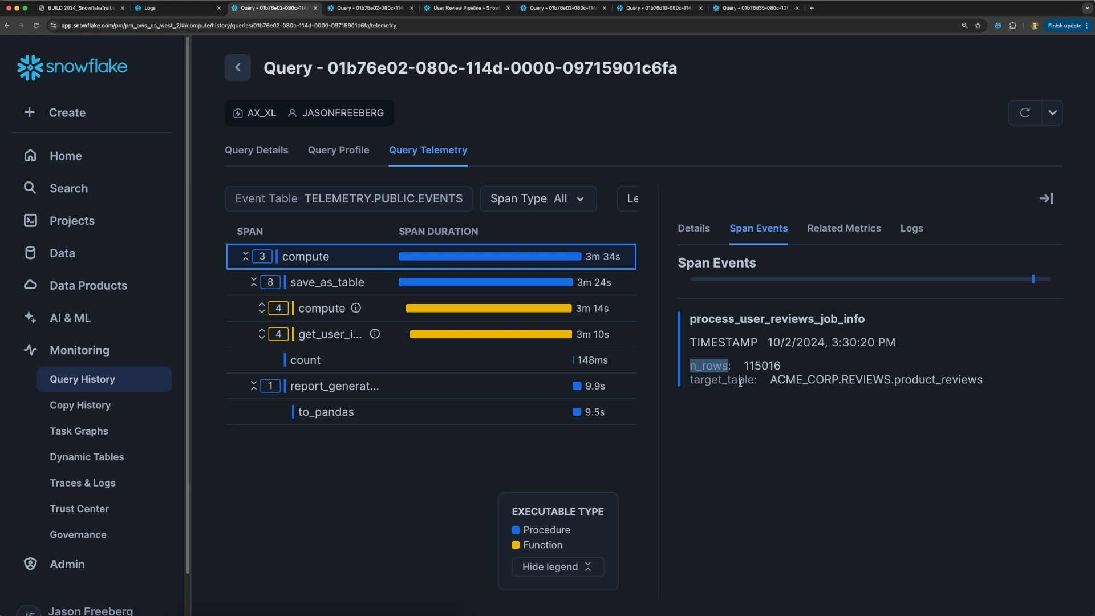
{"action": "double_click", "coordinate": [802, 379]}
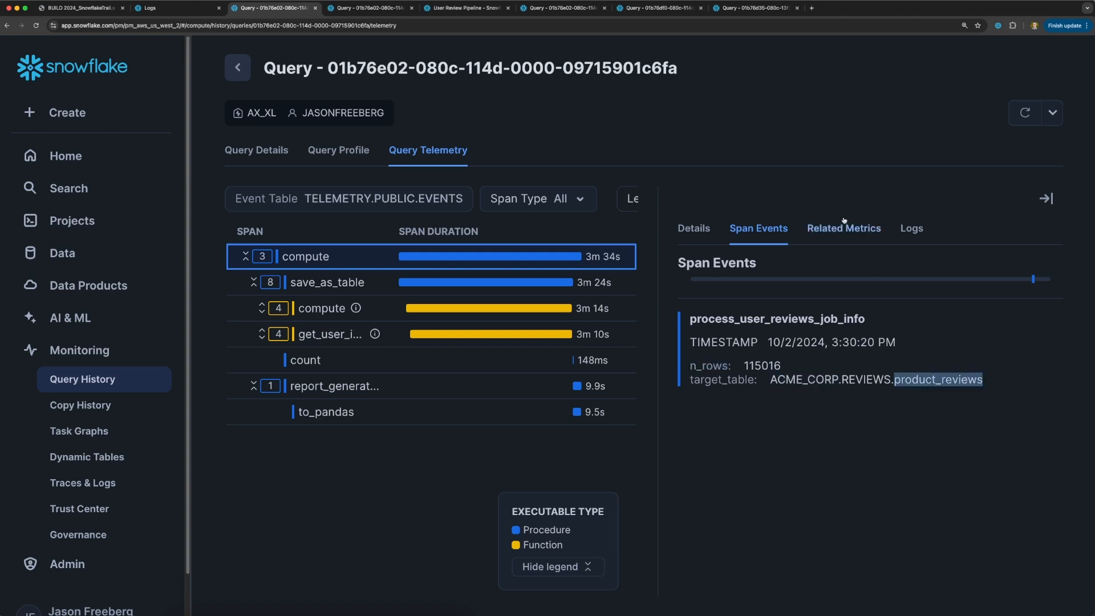
{"action": "left_click", "coordinate": [836, 228]}
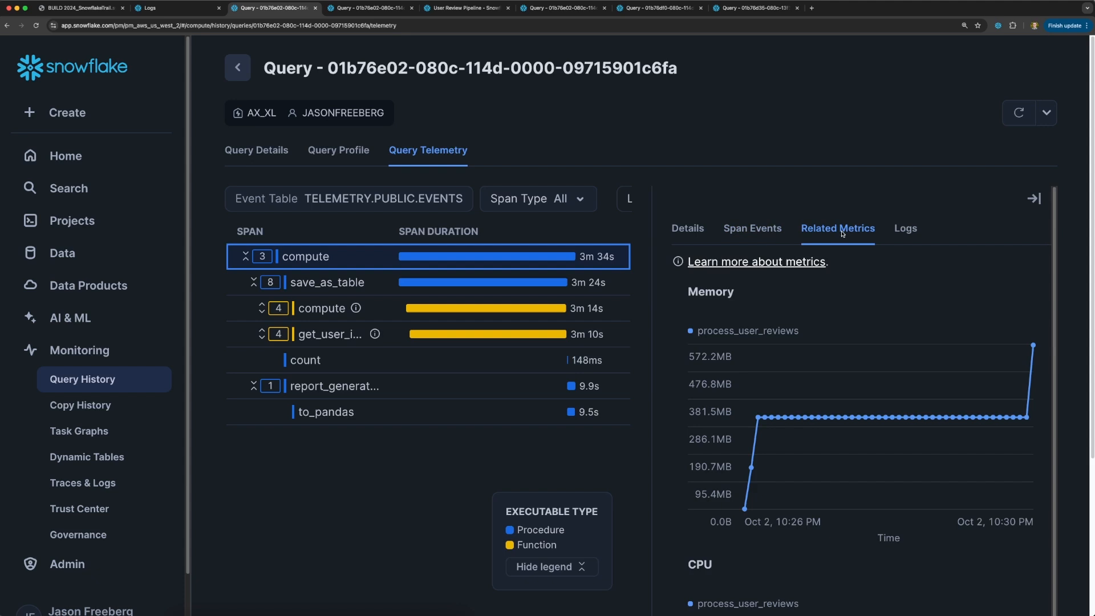
{"action": "mouse_move", "coordinate": [797, 405]}
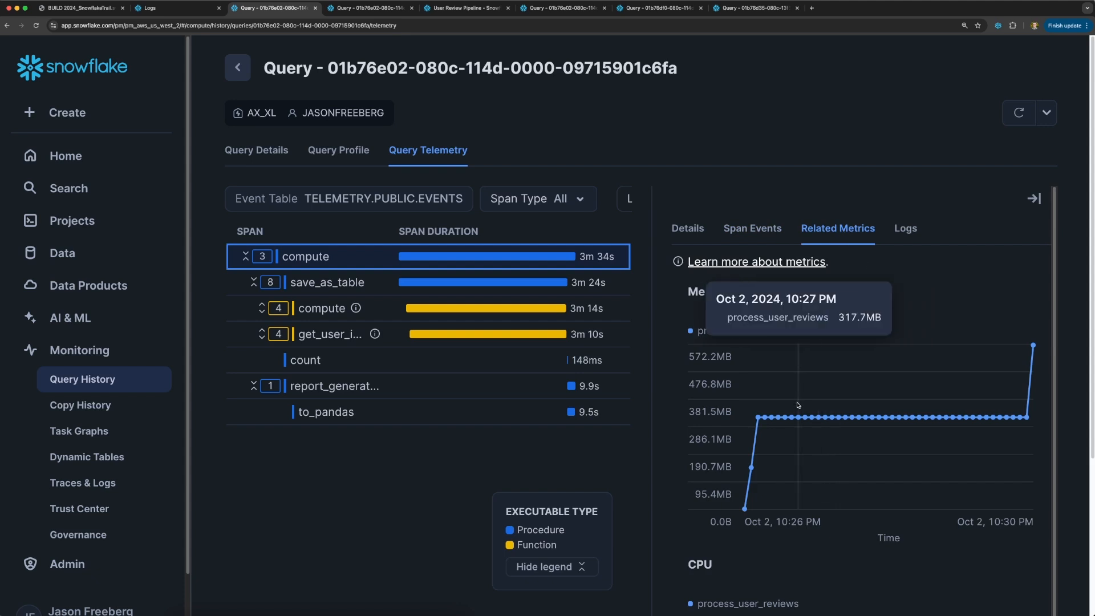
Review the memory and CPU charts and list the compute span's emitted logs.
{"action": "scroll", "scroll_direction": "down", "scroll_amount": 3}
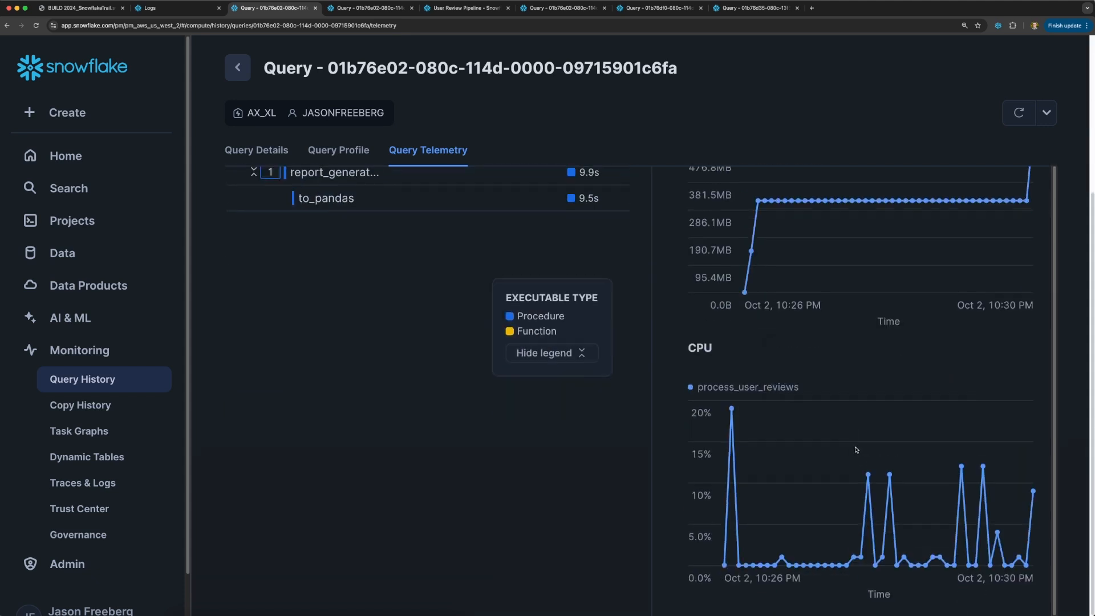
{"action": "mouse_move", "coordinate": [1033, 490]}
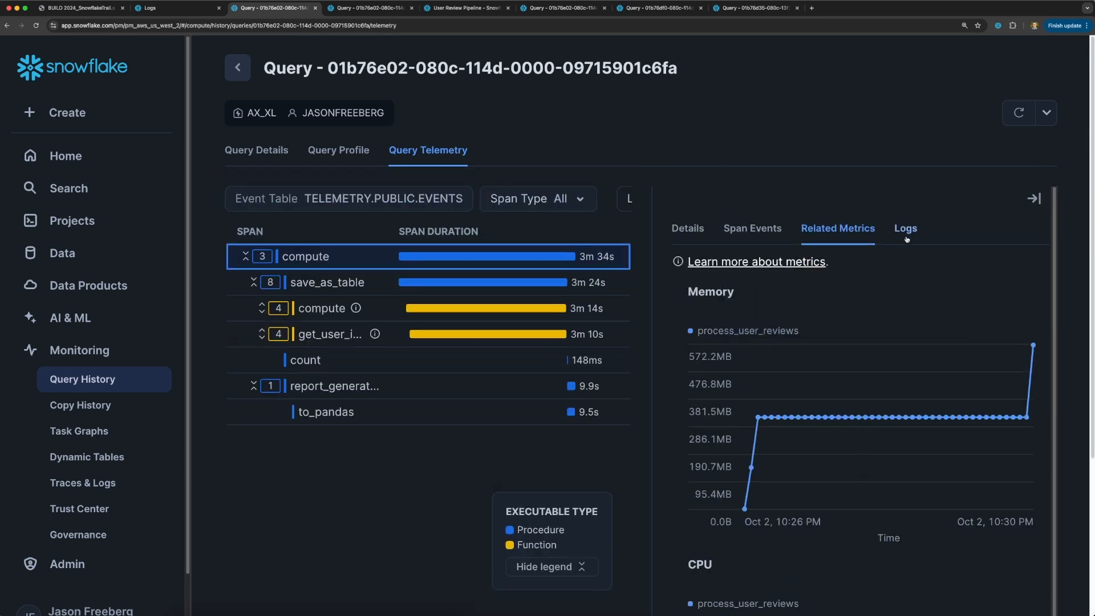
{"action": "left_click", "coordinate": [910, 228]}
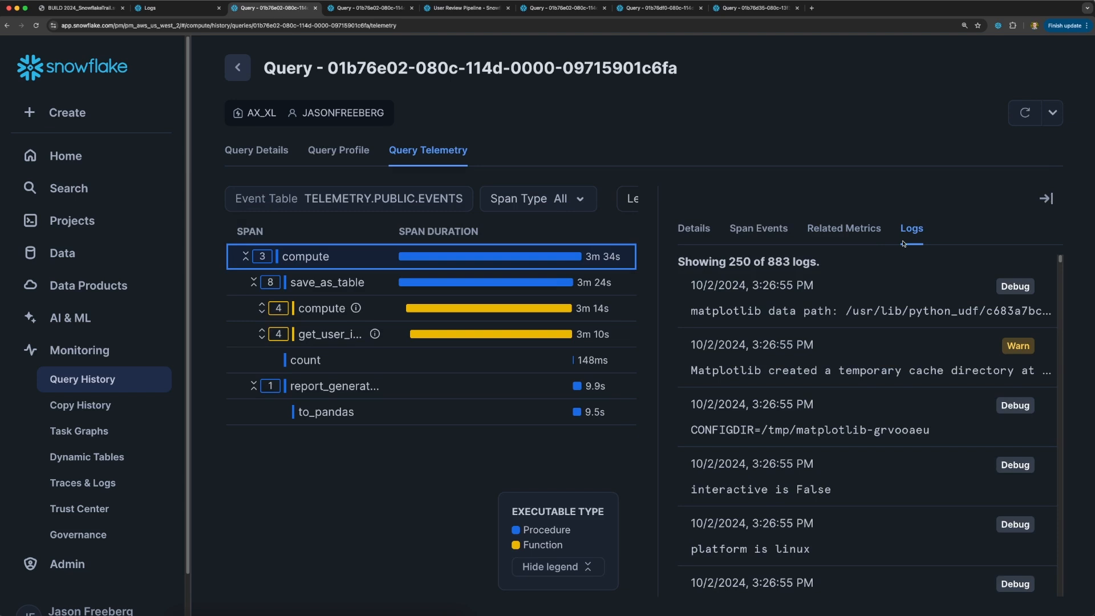
Close the span details sidebar and expand the function spans into their instances.
{"action": "scroll", "scroll_direction": "down", "scroll_amount": 3}
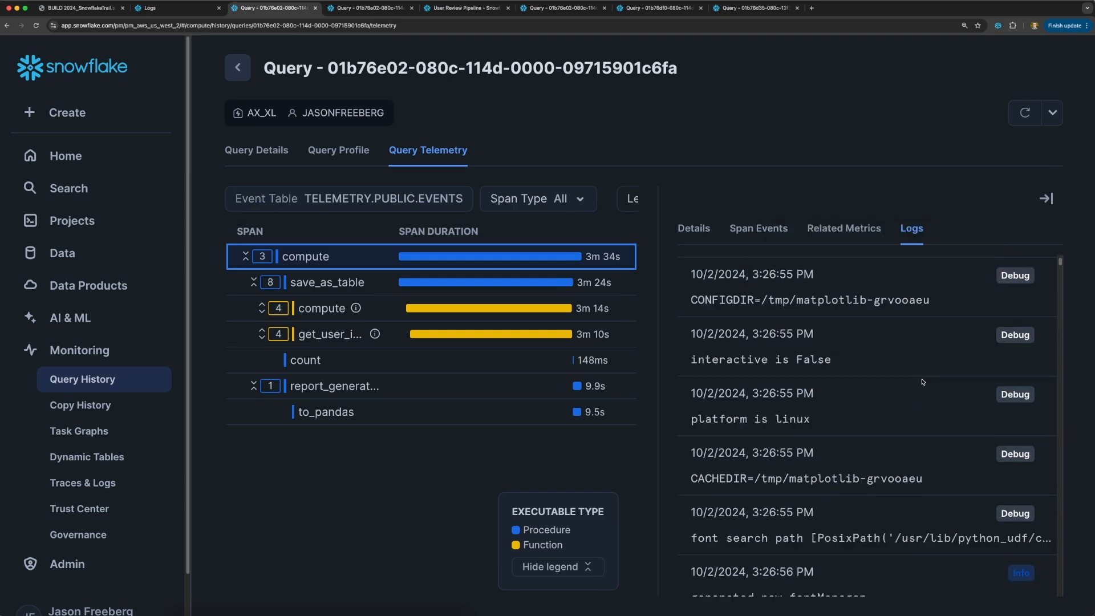
{"action": "scroll", "scroll_direction": "down", "scroll_amount": 3}
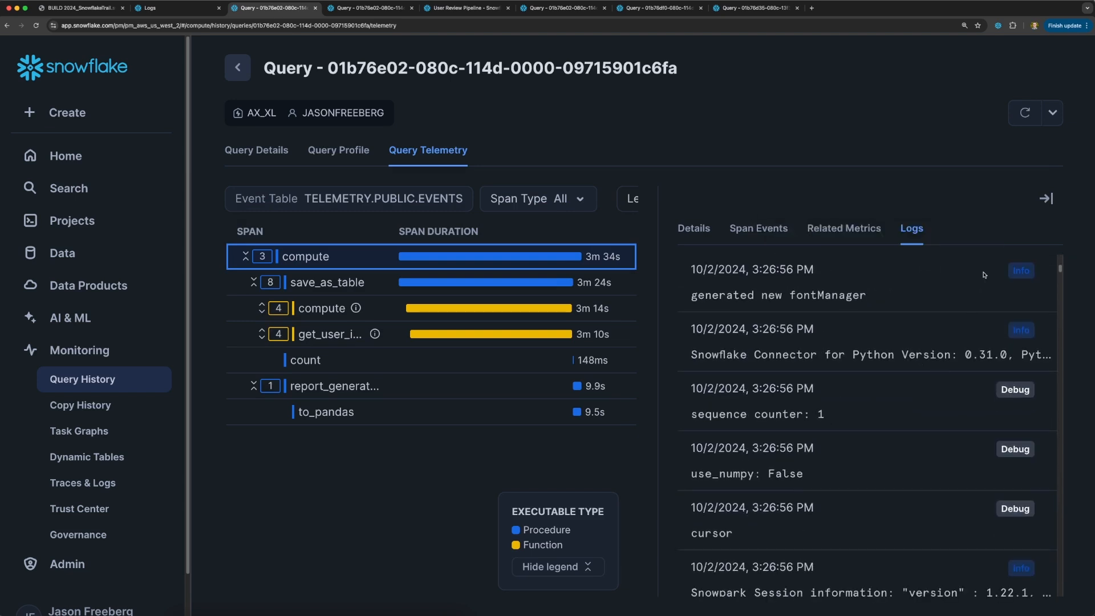
{"action": "left_click", "coordinate": [1046, 197]}
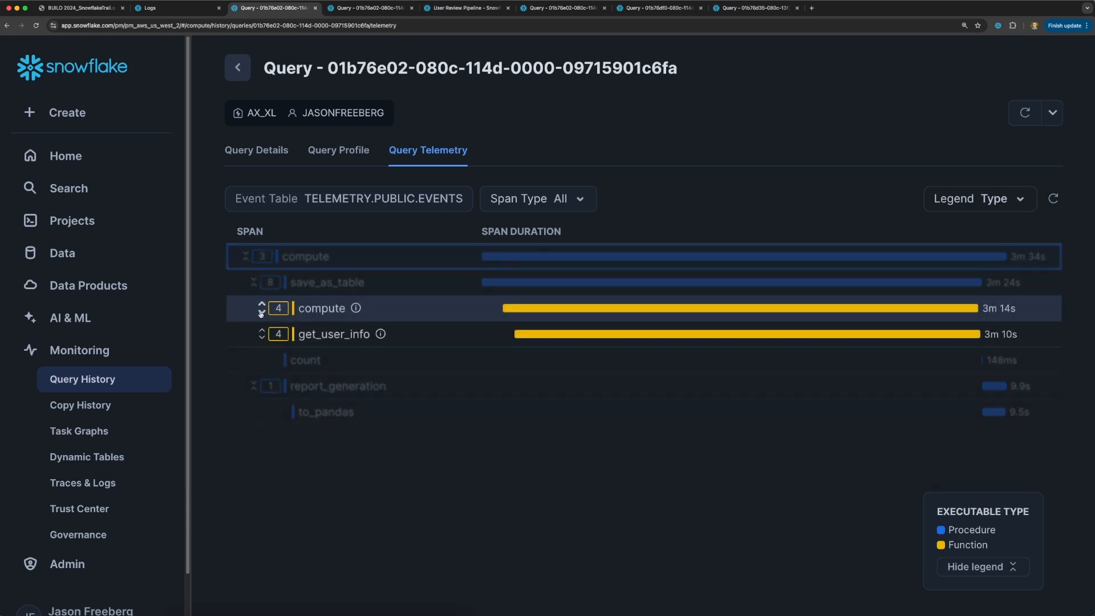
{"action": "left_click", "coordinate": [262, 308]}
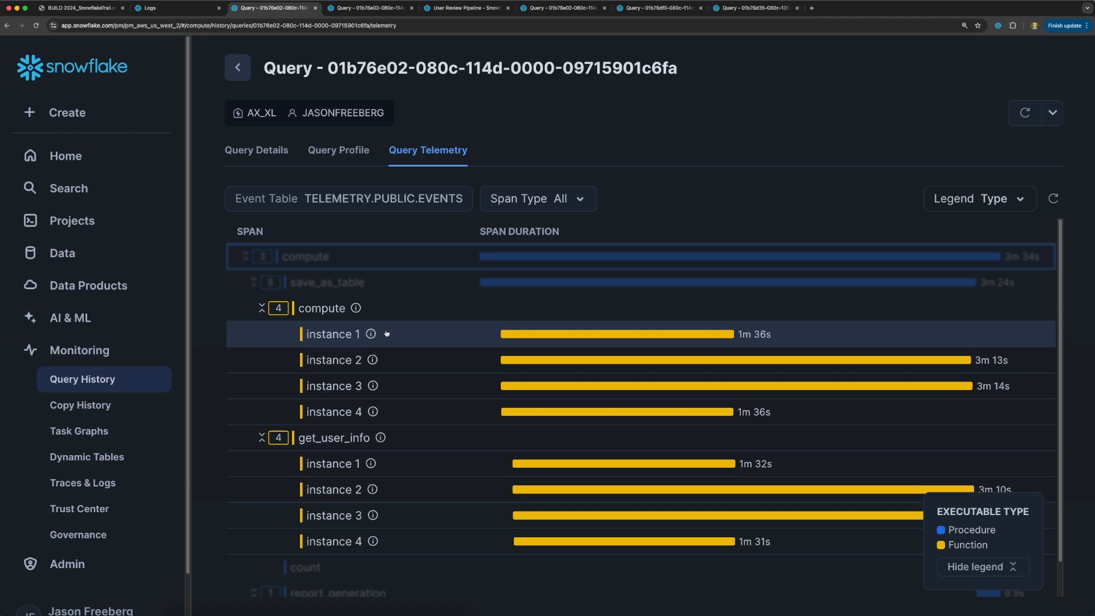
Show span info for compute instance 1: 1m 36s duration, 5000 input and output rows.
{"action": "left_click", "coordinate": [333, 334]}
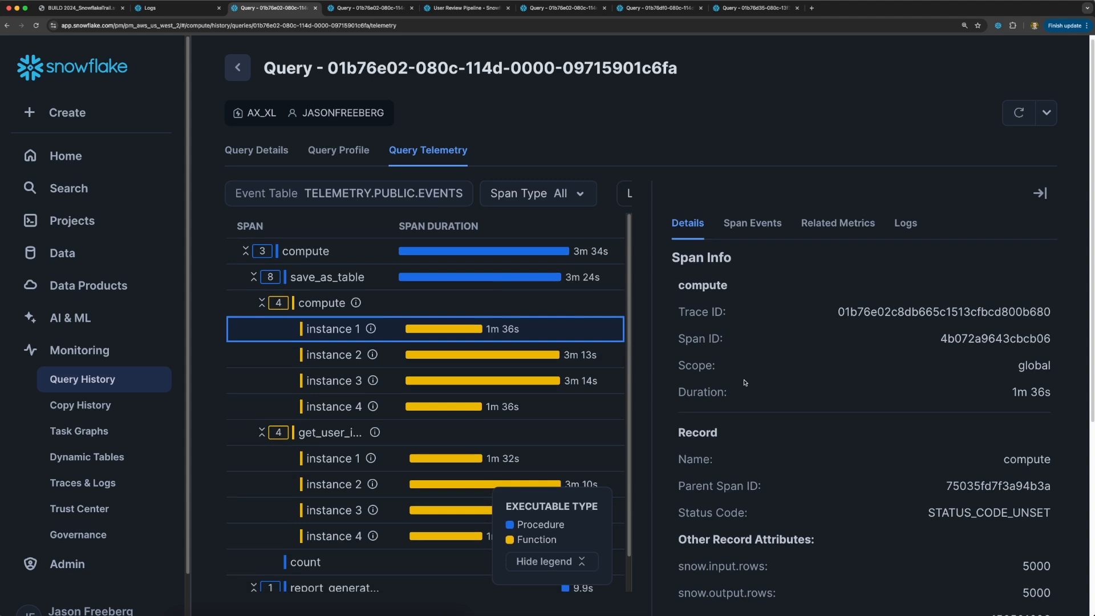
Highlight instance 1's snow.output.rows value of 5000, then move to its Related Metrics.
{"action": "scroll", "scroll_direction": "down", "scroll_amount": 3}
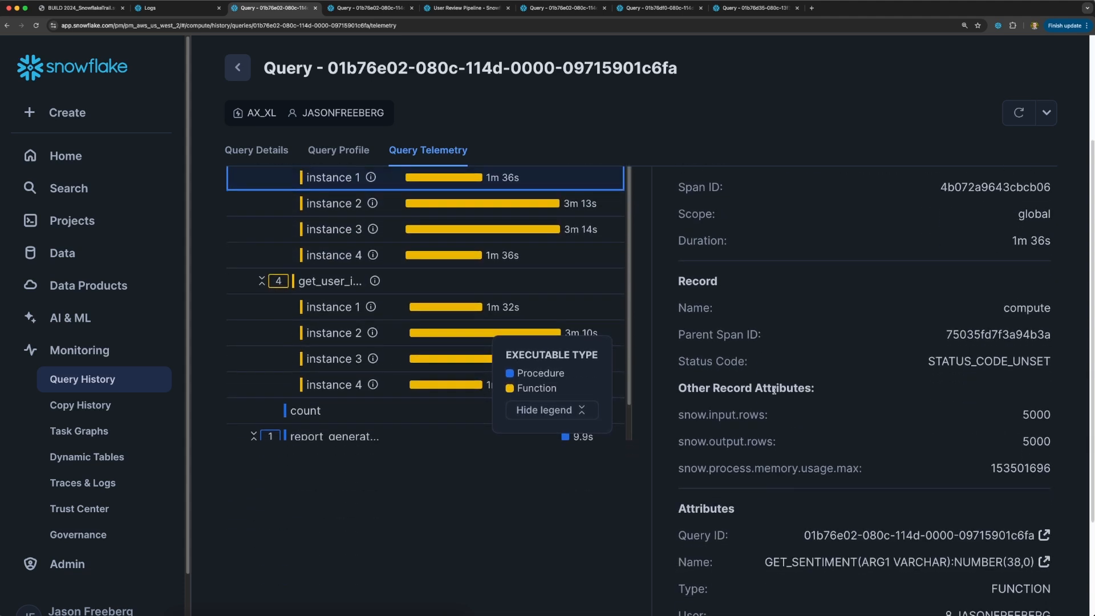
{"action": "double_click", "coordinate": [1036, 414]}
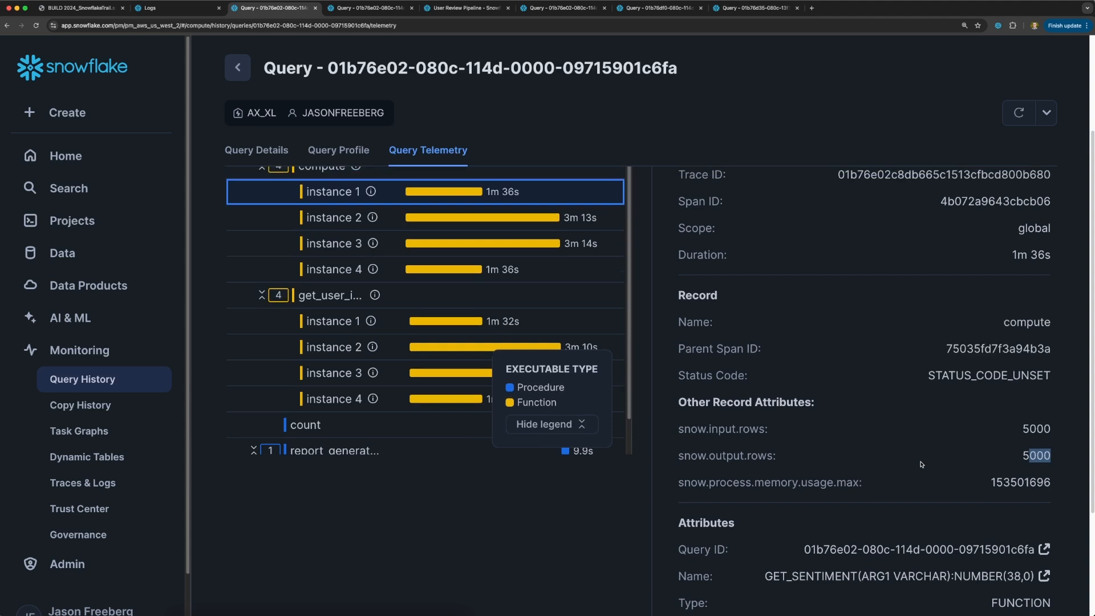
{"action": "scroll", "scroll_direction": "up", "scroll_amount": 3}
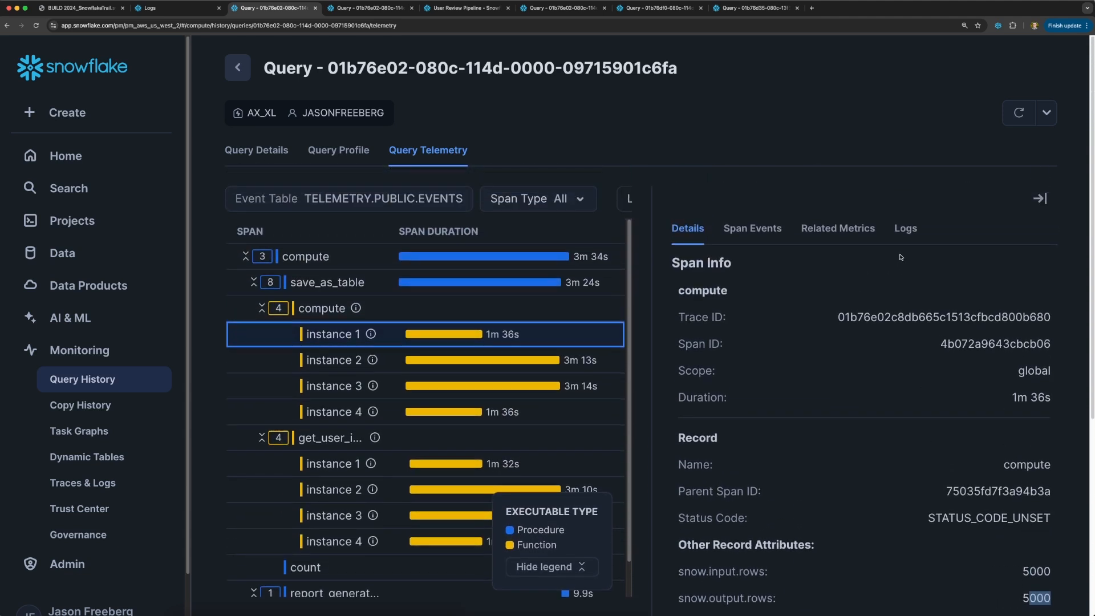
{"action": "left_click", "coordinate": [837, 229]}
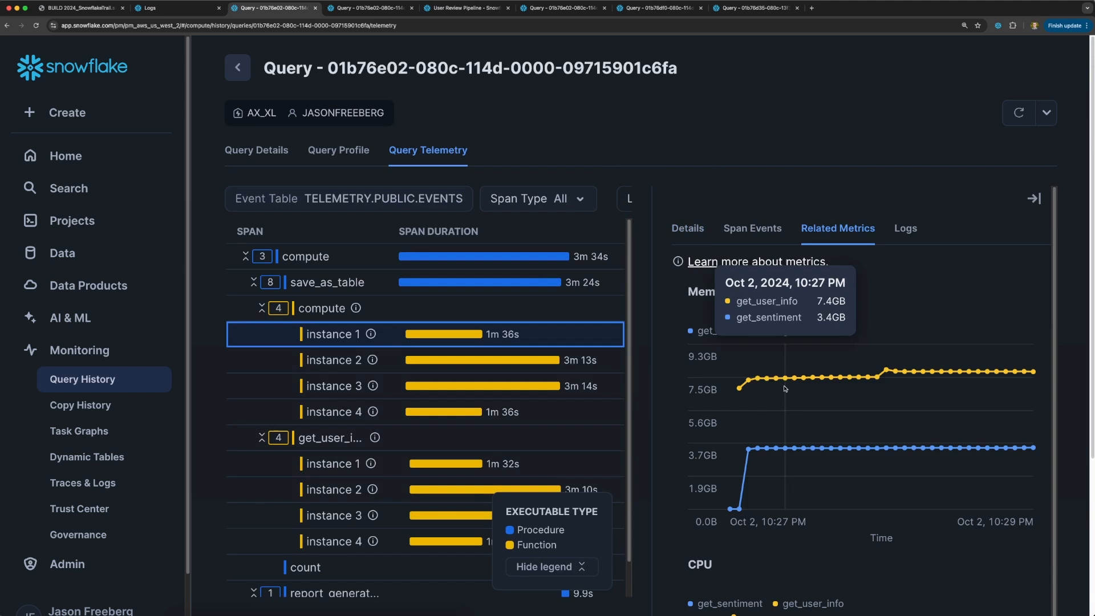
{"action": "mouse_move", "coordinate": [753, 418]}
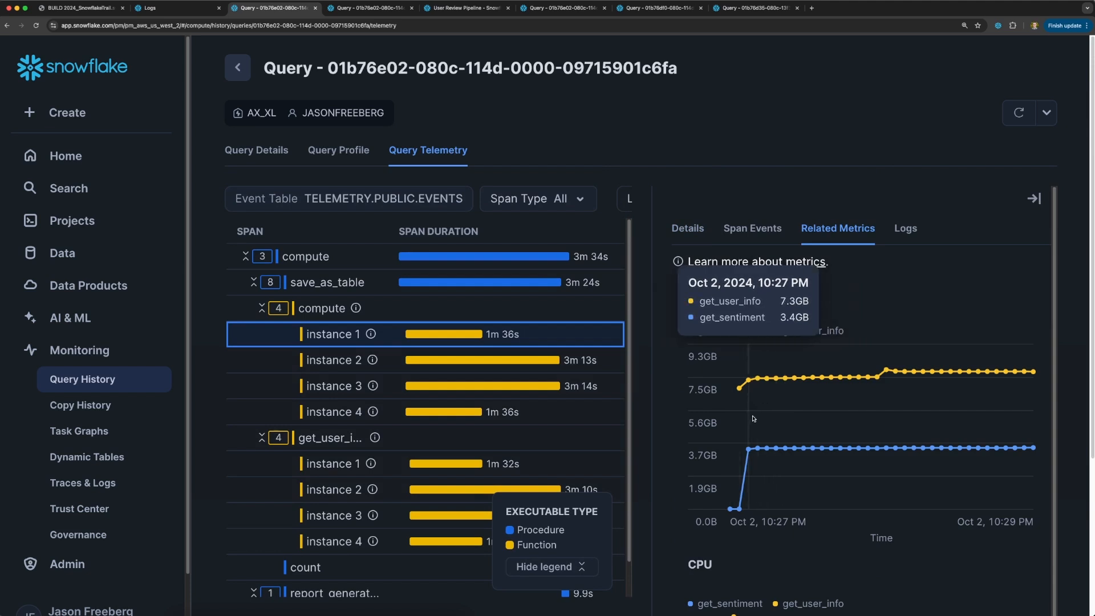
{"action": "mouse_move", "coordinate": [886, 407]}
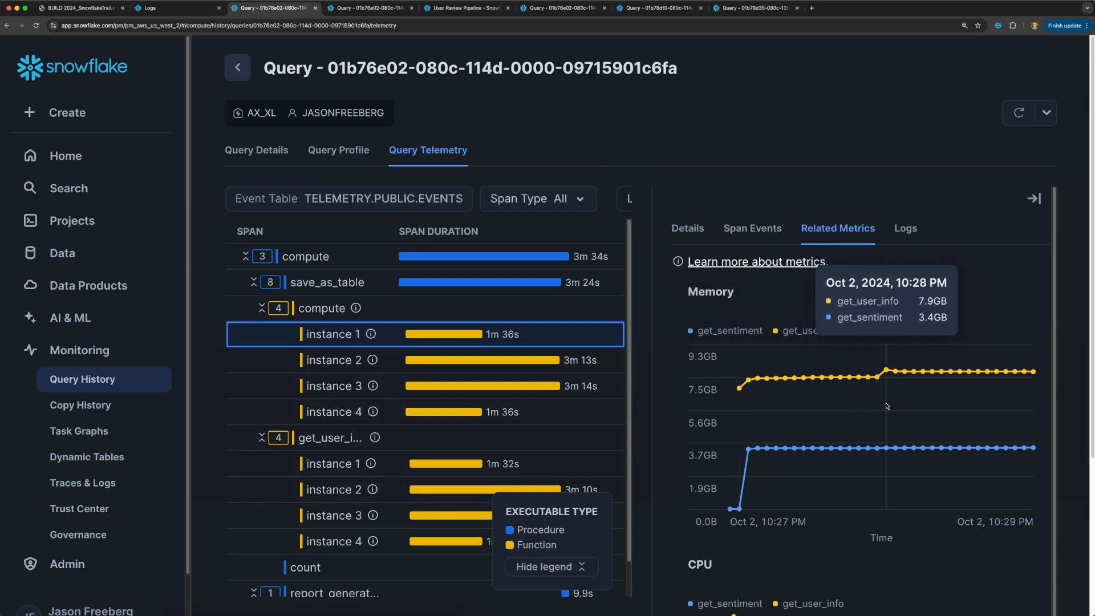
{"action": "mouse_move", "coordinate": [977, 408]}
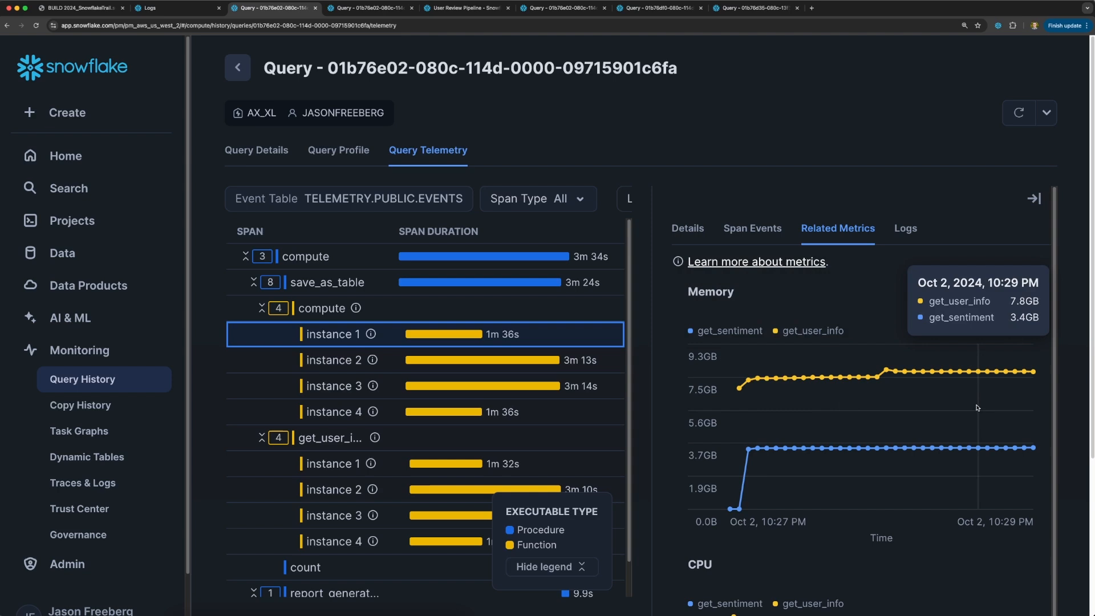
Review instance 1's memory and CPU charts, then collapse the span details panel.
{"action": "scroll", "scroll_direction": "down", "scroll_amount": 3}
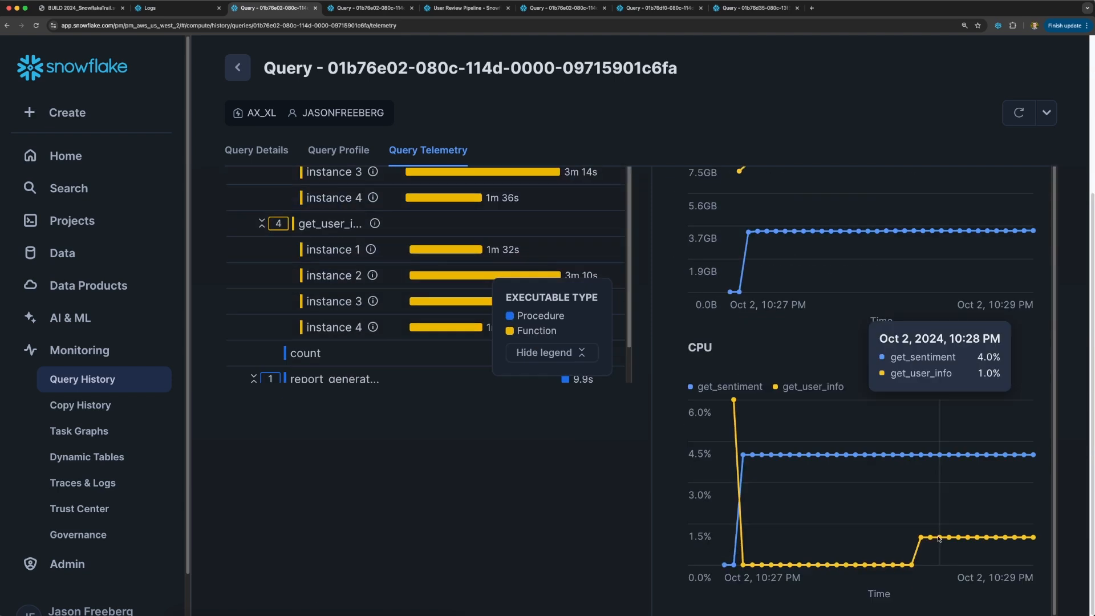
{"action": "mouse_move", "coordinate": [905, 486]}
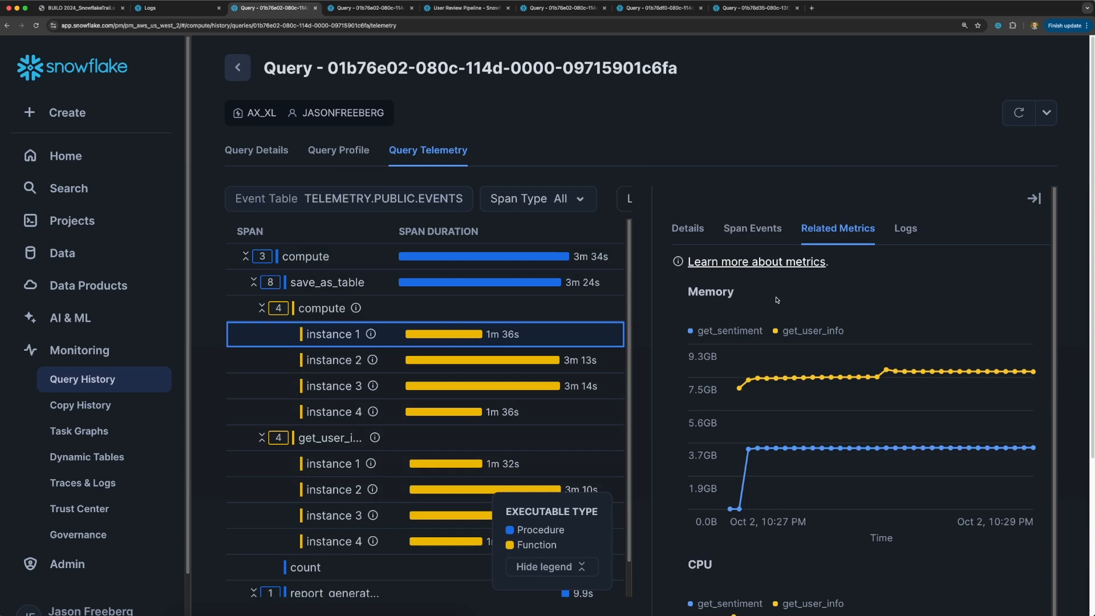
{"action": "left_click", "coordinate": [1034, 199]}
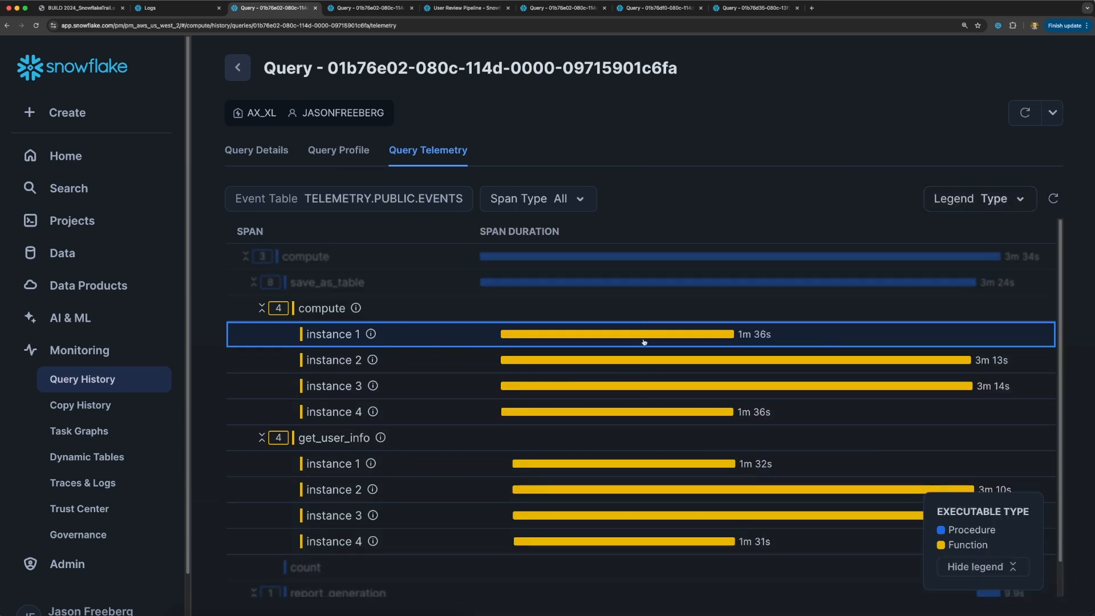
{"action": "mouse_move", "coordinate": [618, 341]}
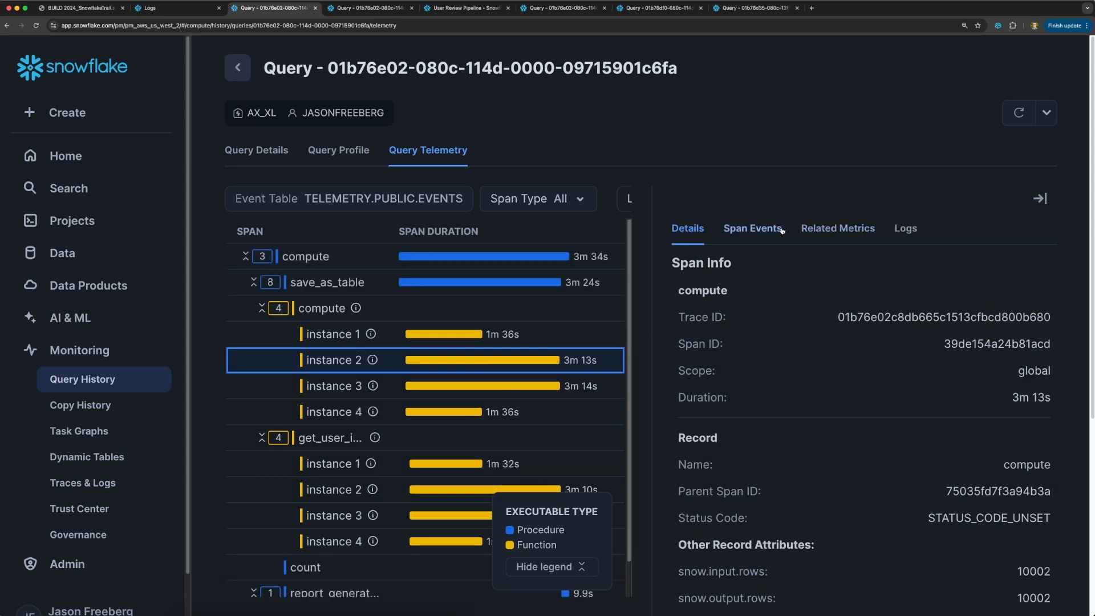
Show instance 2's error logs and highlight the 'Unable to process review' message text.
{"action": "left_click", "coordinate": [912, 228]}
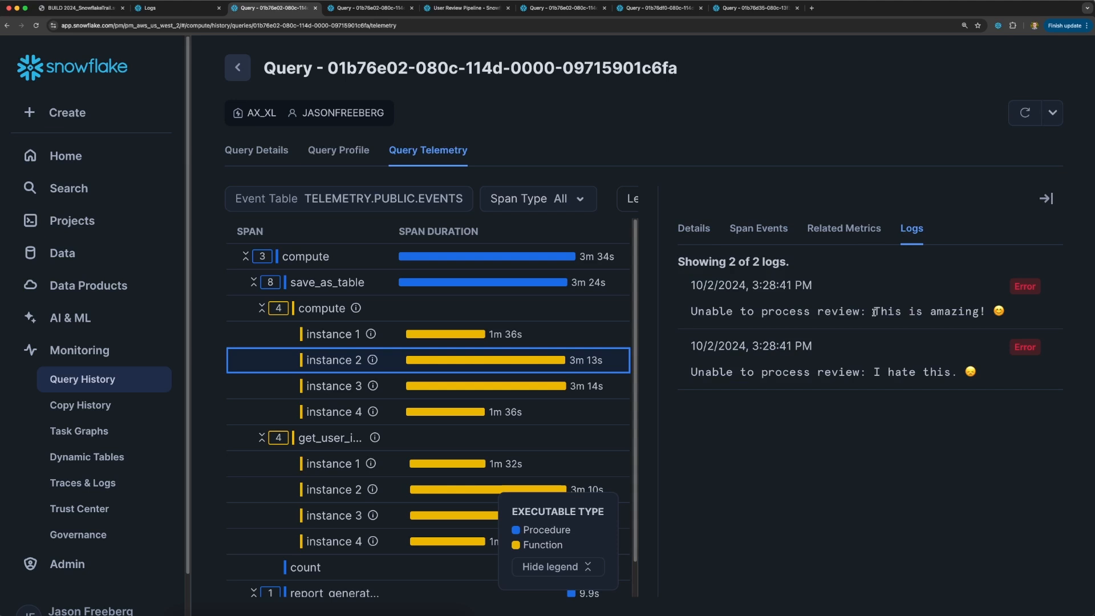
{"action": "mouse_move", "coordinate": [689, 306]}
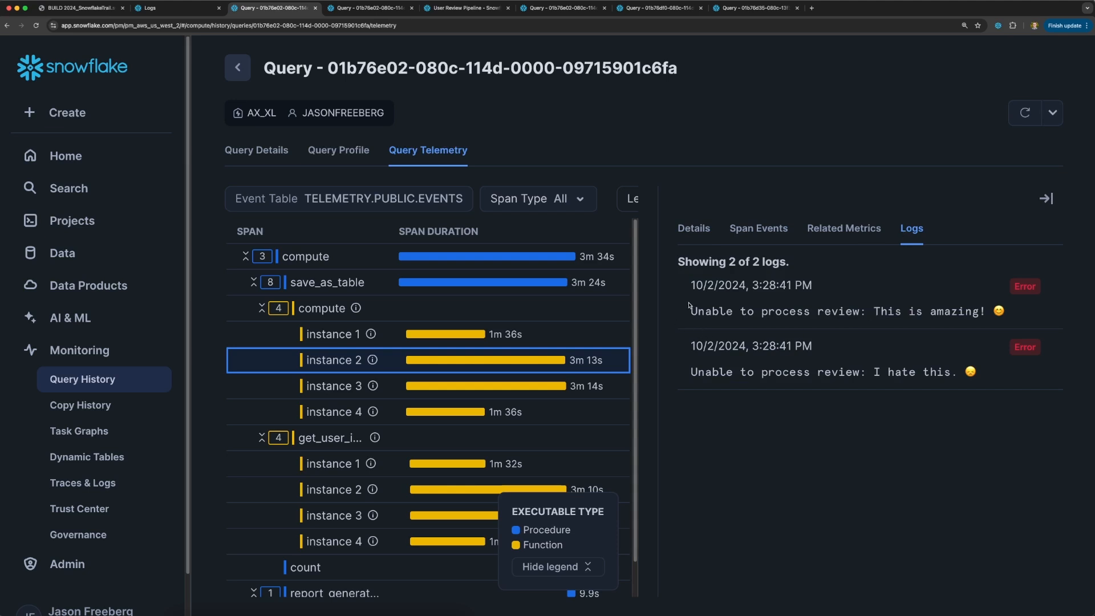
{"action": "mouse_move", "coordinate": [1010, 313]}
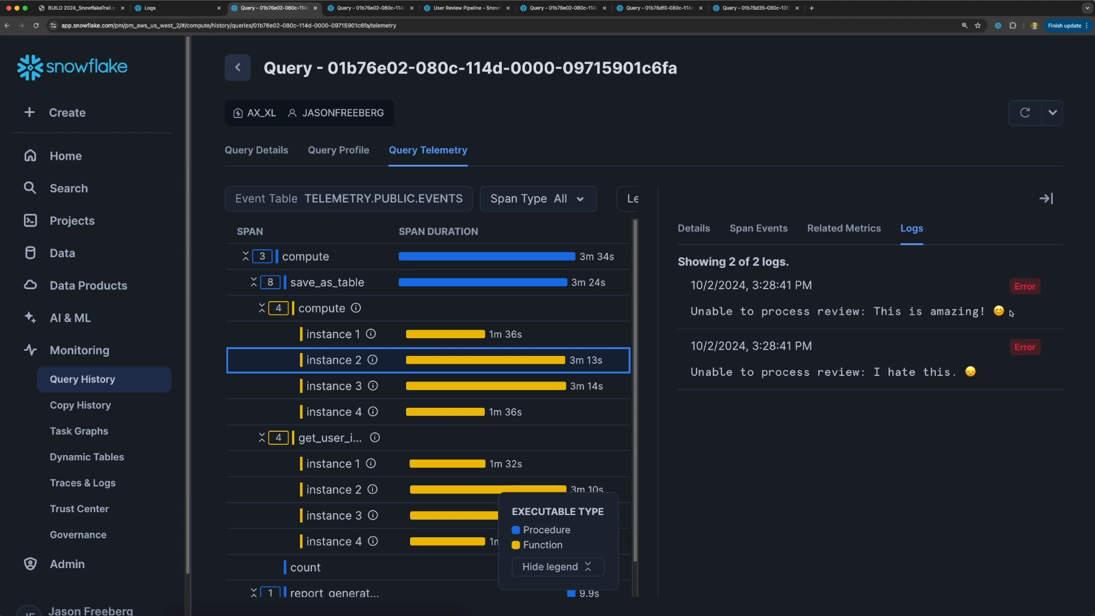
{"action": "triple_click", "coordinate": [838, 311]}
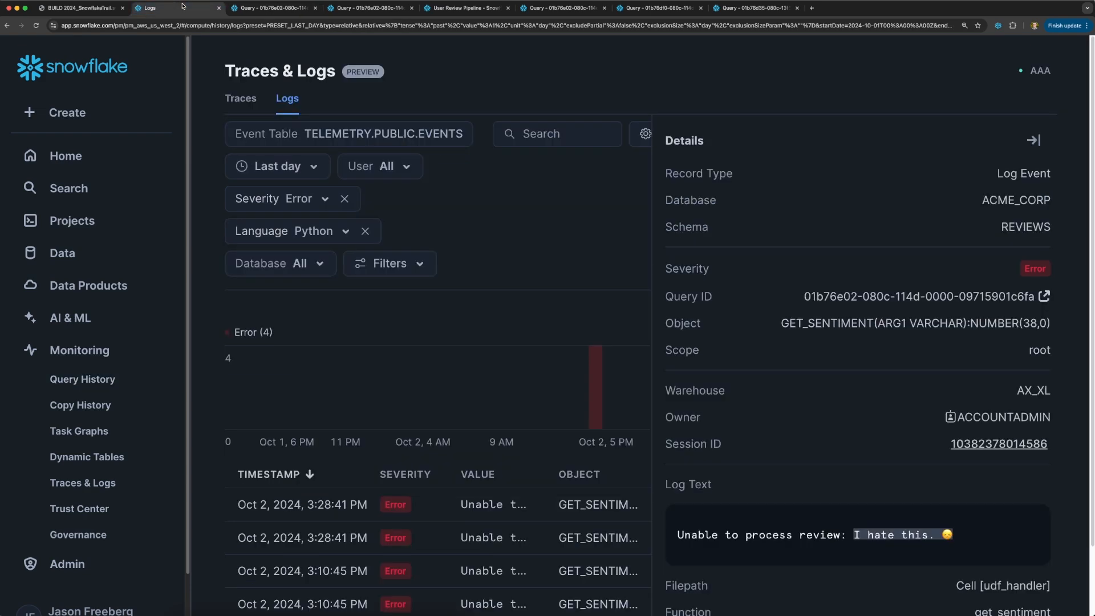
{"action": "left_click", "coordinate": [1045, 297]}
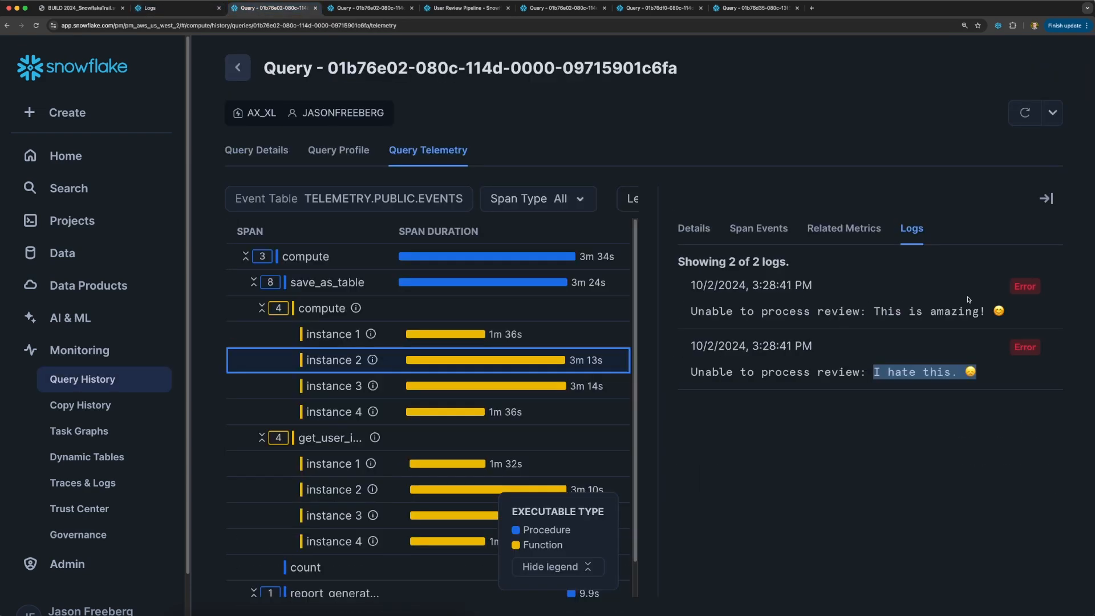
{"action": "double_click", "coordinate": [934, 310]}
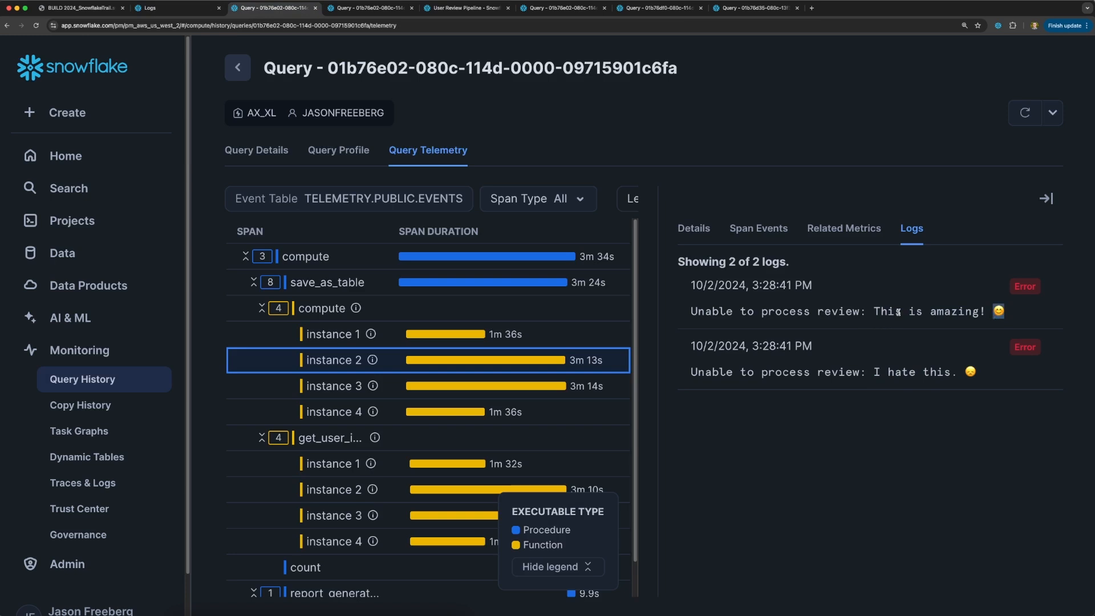
{"action": "mouse_move", "coordinate": [693, 228]}
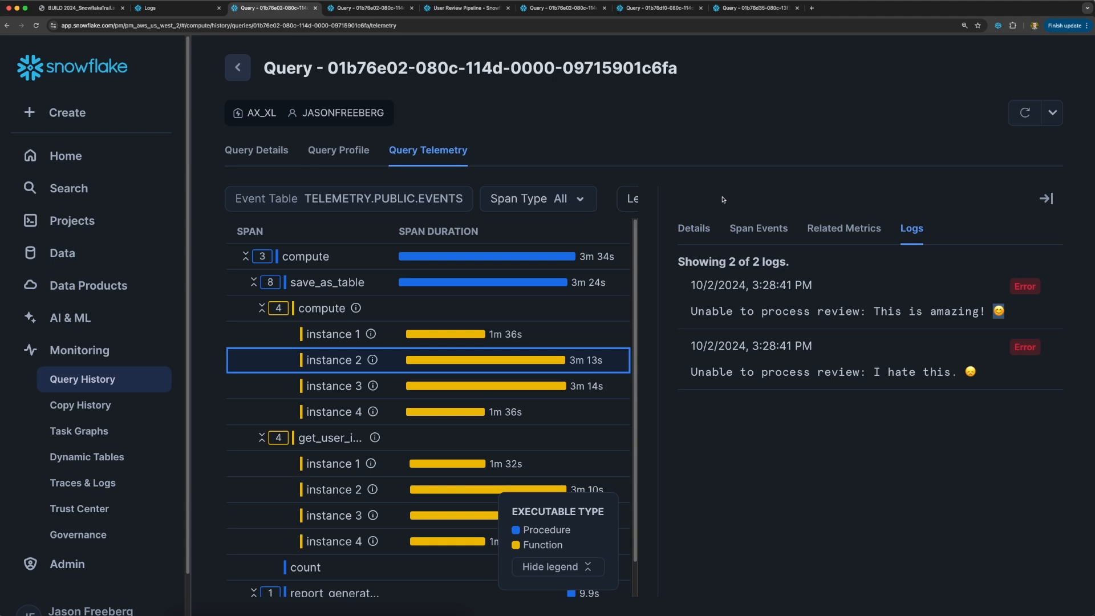
{"action": "mouse_move", "coordinate": [729, 199]}
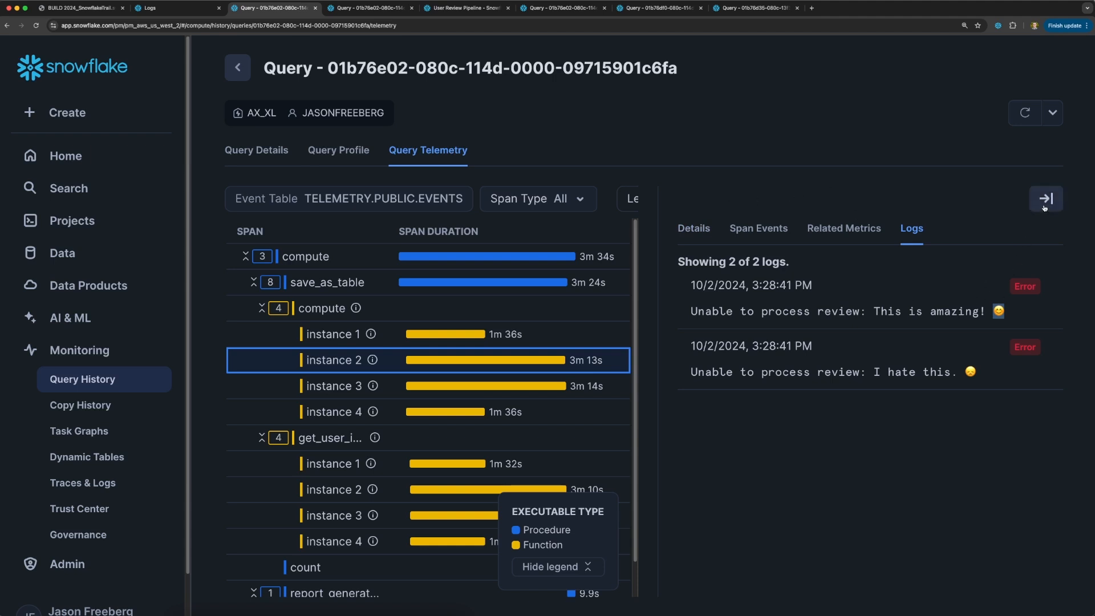
Collapse the get_user_info instances and select the save_as_table span's details.
{"action": "left_click", "coordinate": [1046, 198]}
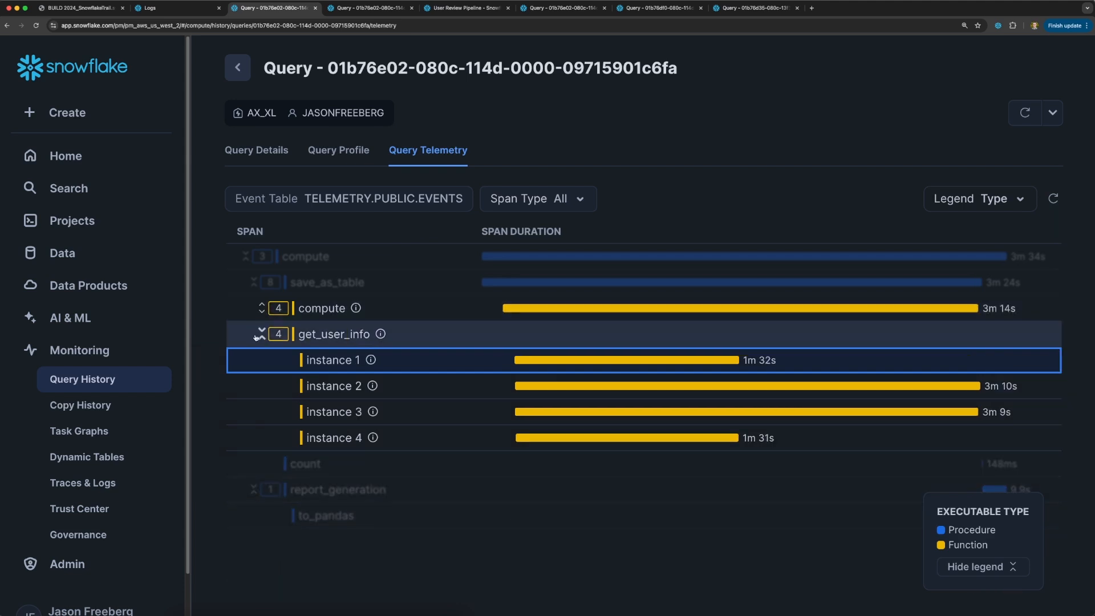
{"action": "left_click", "coordinate": [262, 334]}
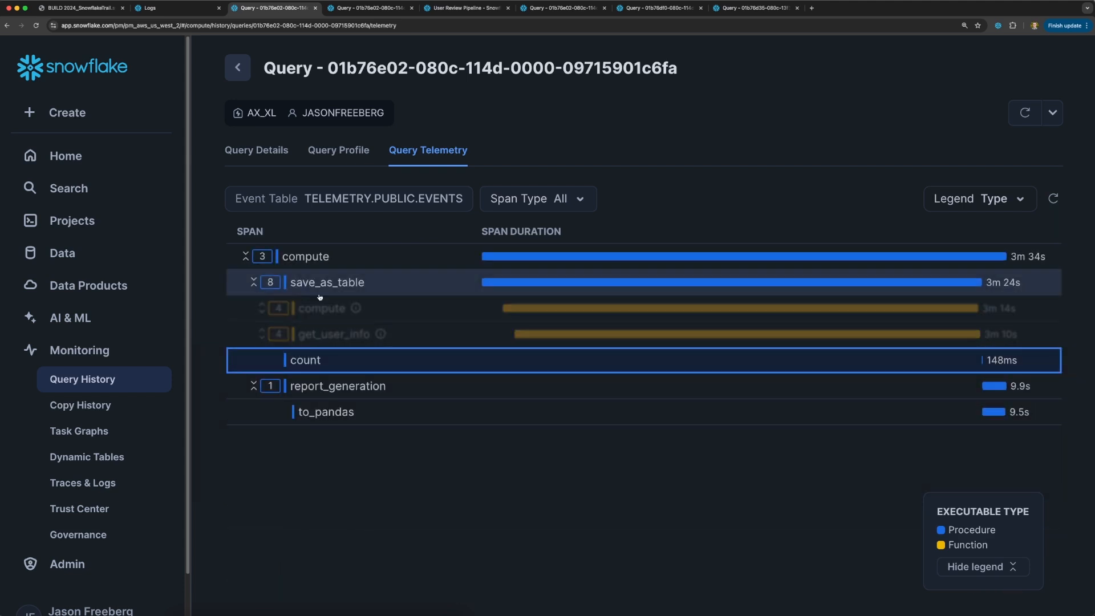
{"action": "left_click", "coordinate": [326, 282]}
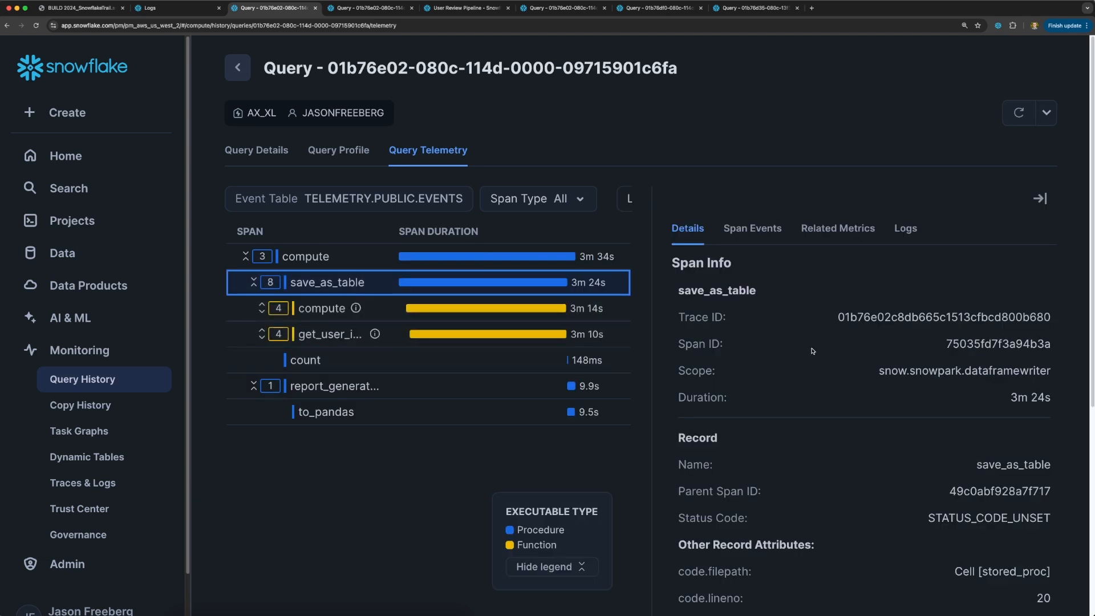
Highlight save_as_table's code.filepath attribute and its stored_proc Cell path value.
{"action": "scroll", "scroll_direction": "down", "scroll_amount": 3}
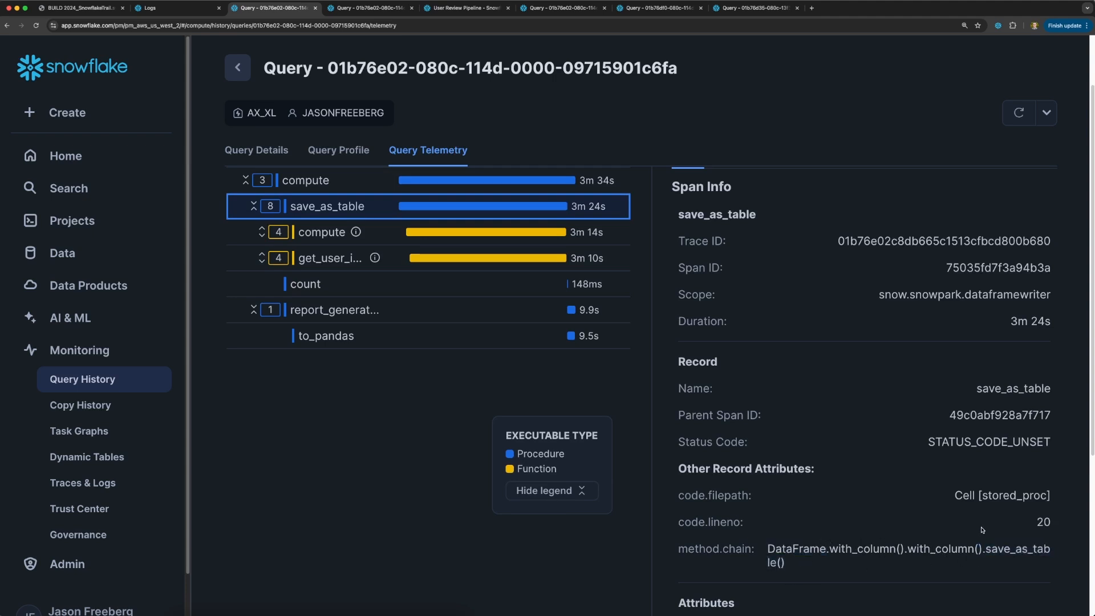
{"action": "double_click", "coordinate": [1044, 522]}
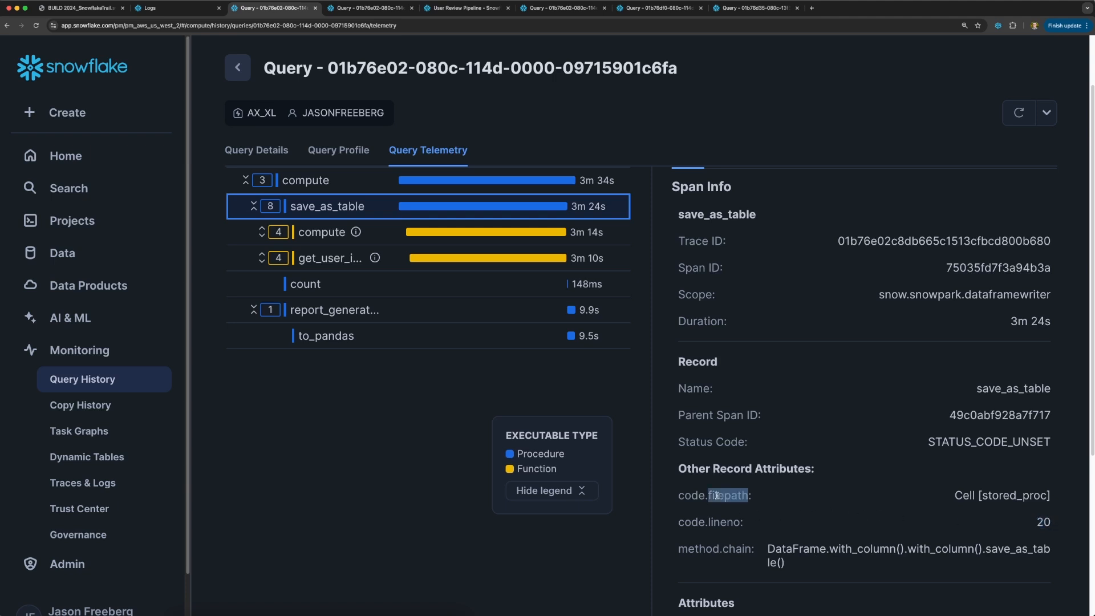
{"action": "double_click", "coordinate": [966, 495]}
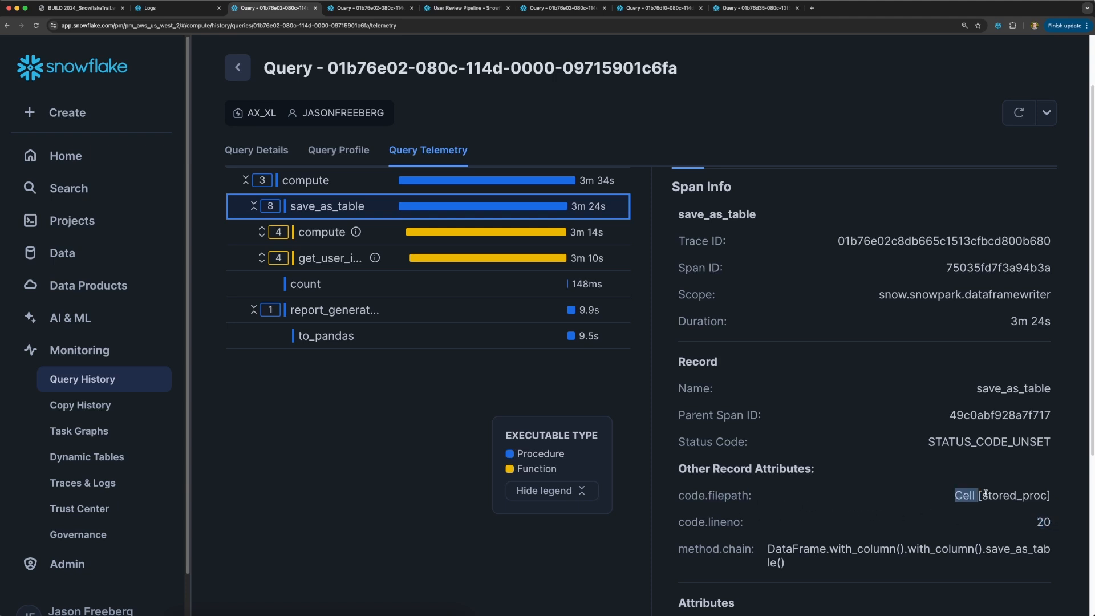
{"action": "double_click", "coordinate": [1018, 495]}
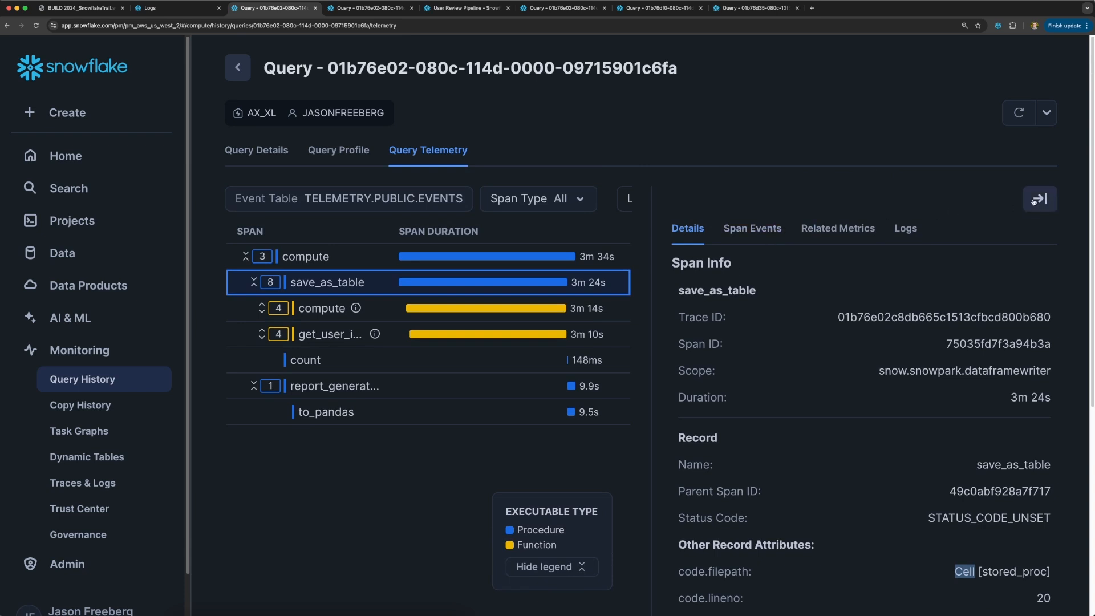
Review report_generation's 9.9s span info, then widen the trace to full page width.
{"action": "left_click", "coordinate": [334, 386]}
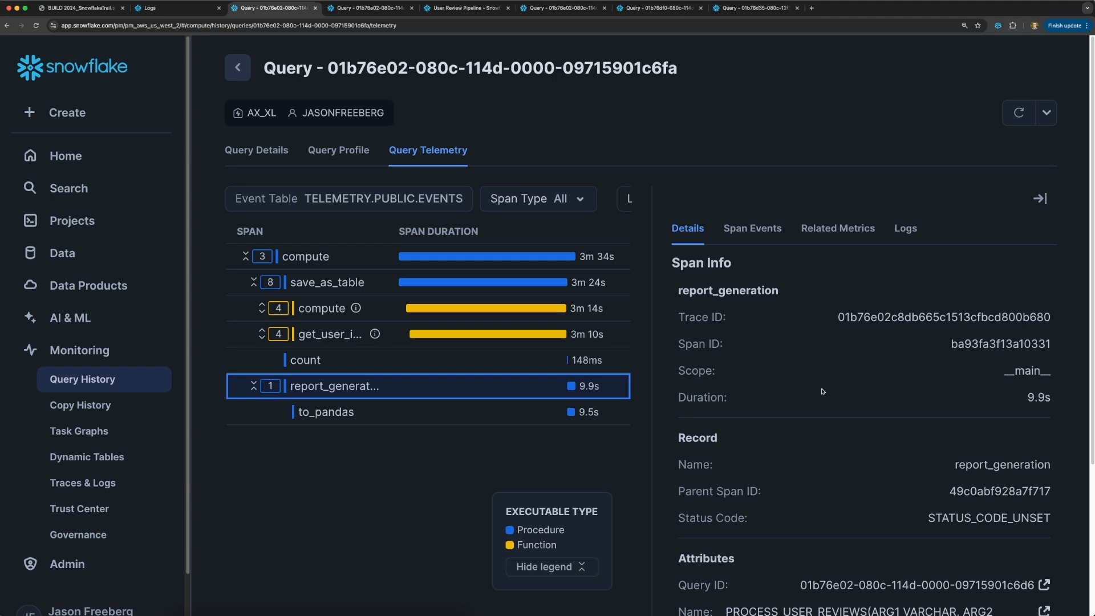
{"action": "left_click", "coordinate": [1040, 199]}
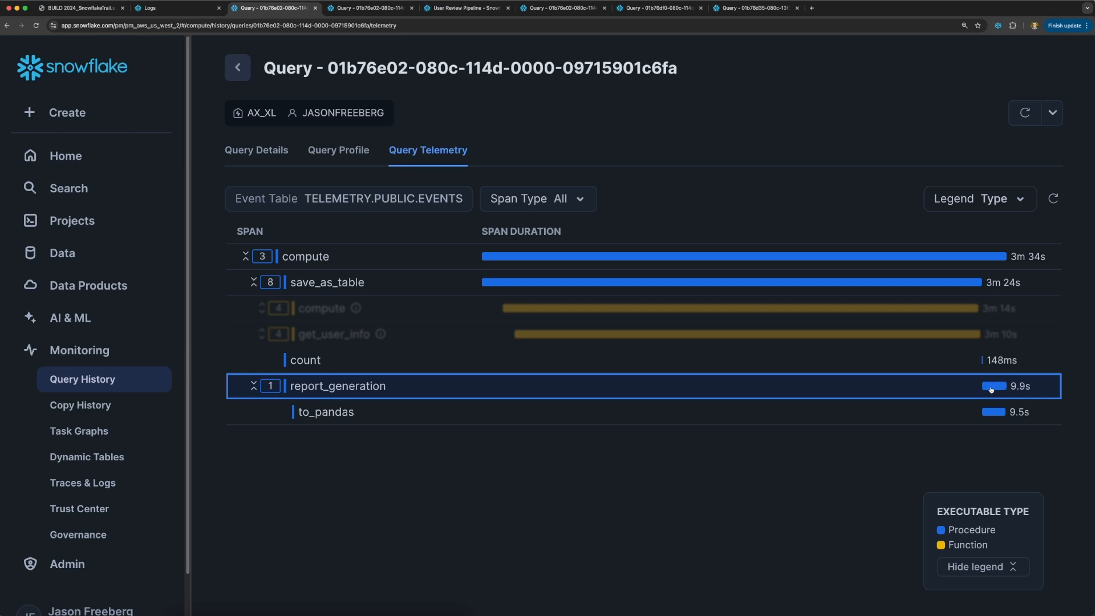
Show compute instance 2's error logs, then switch to the User Review Pipeline notebook.
{"action": "left_click", "coordinate": [322, 308]}
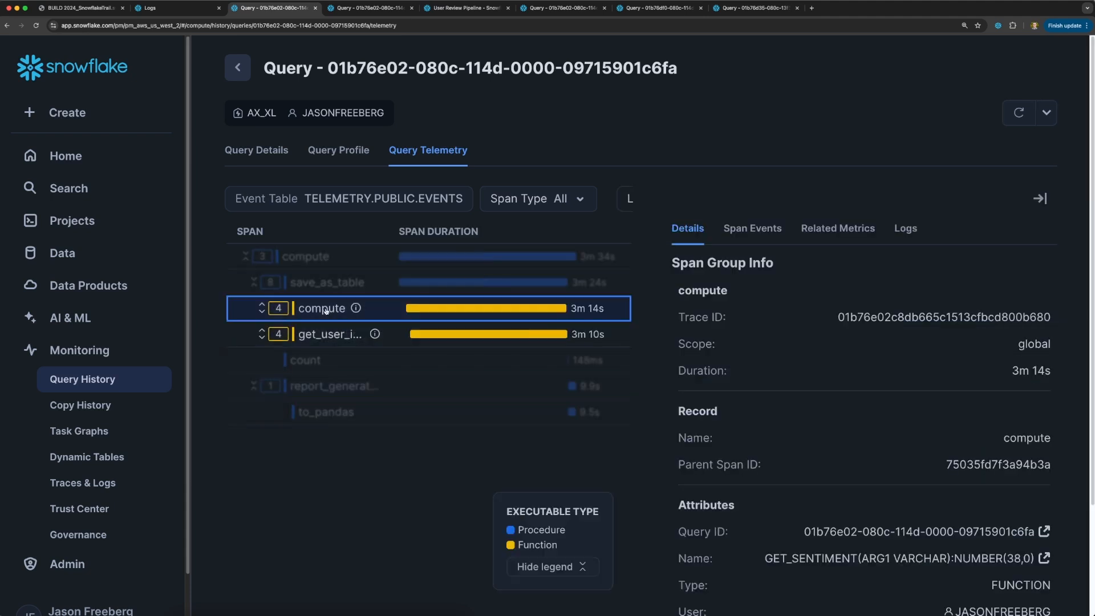
{"action": "left_click", "coordinate": [262, 308]}
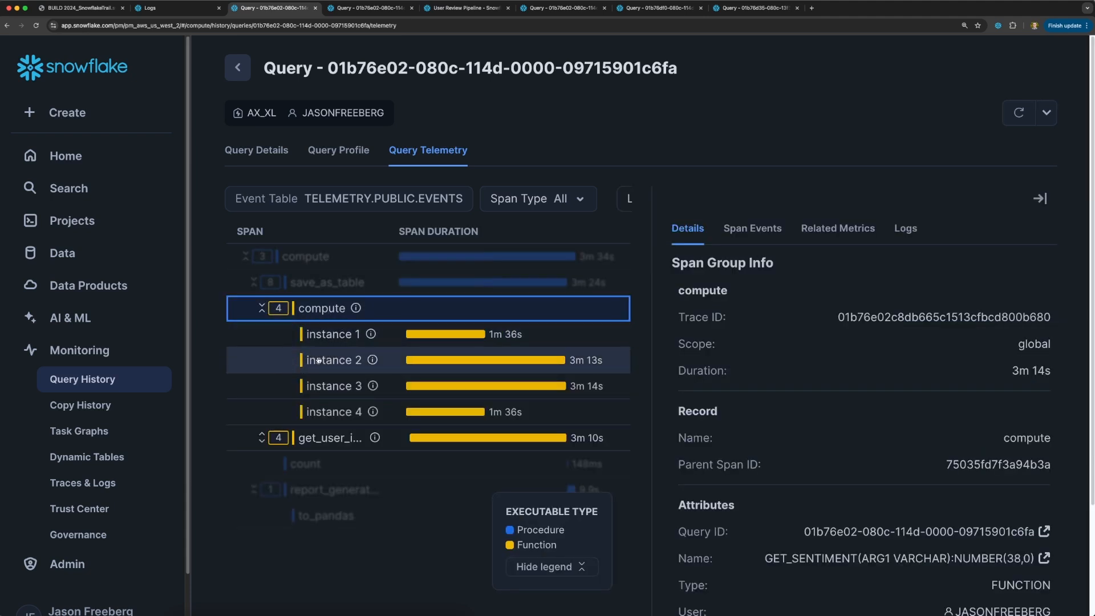
{"action": "left_click", "coordinate": [334, 359]}
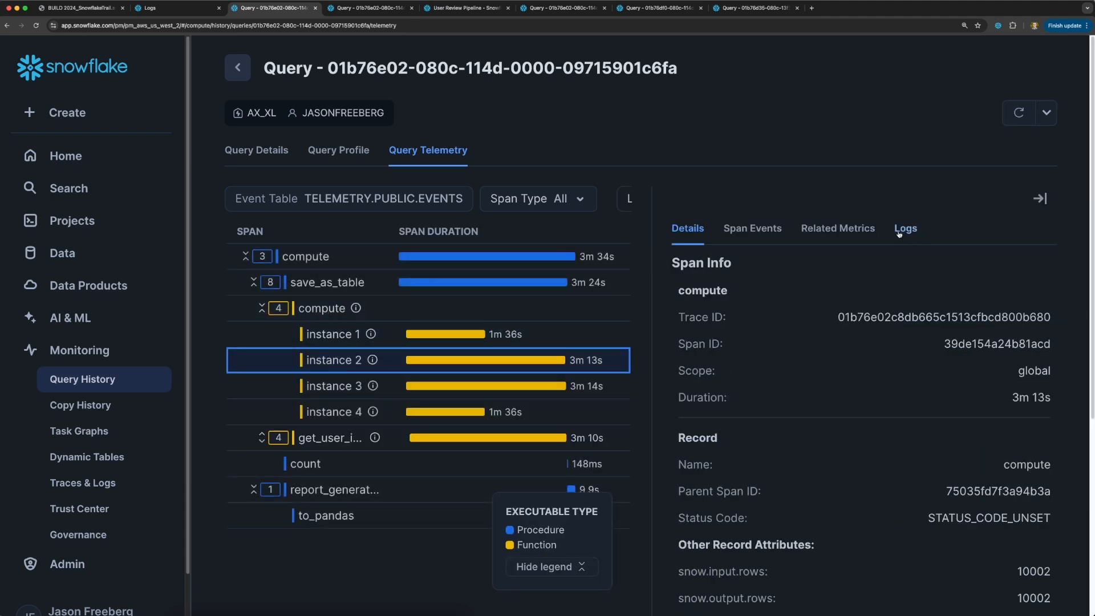
{"action": "left_click", "coordinate": [905, 228]}
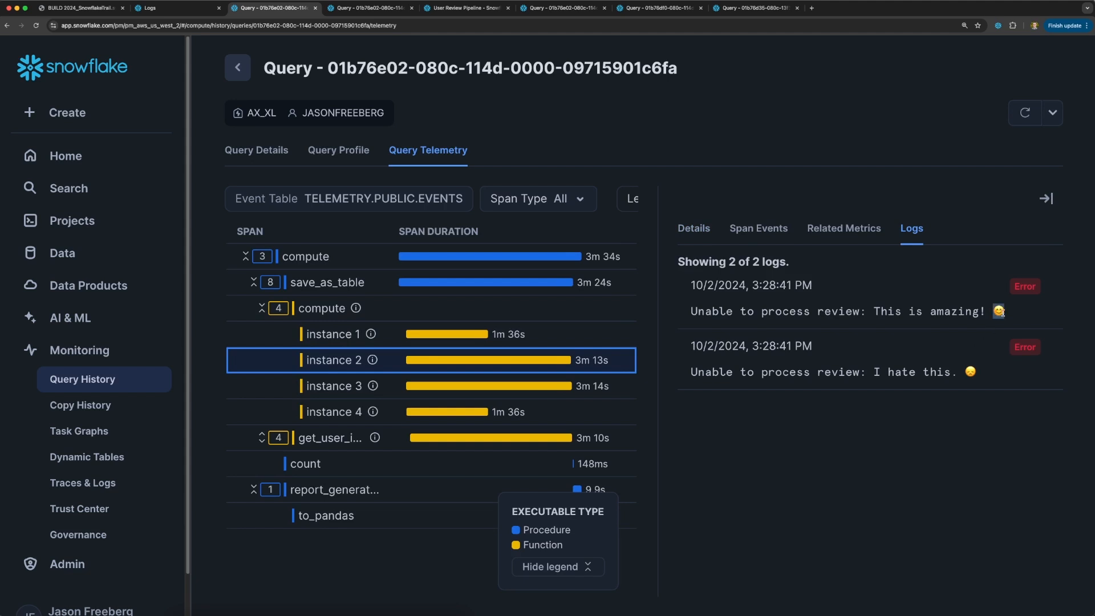
{"action": "mouse_move", "coordinate": [344, 42]}
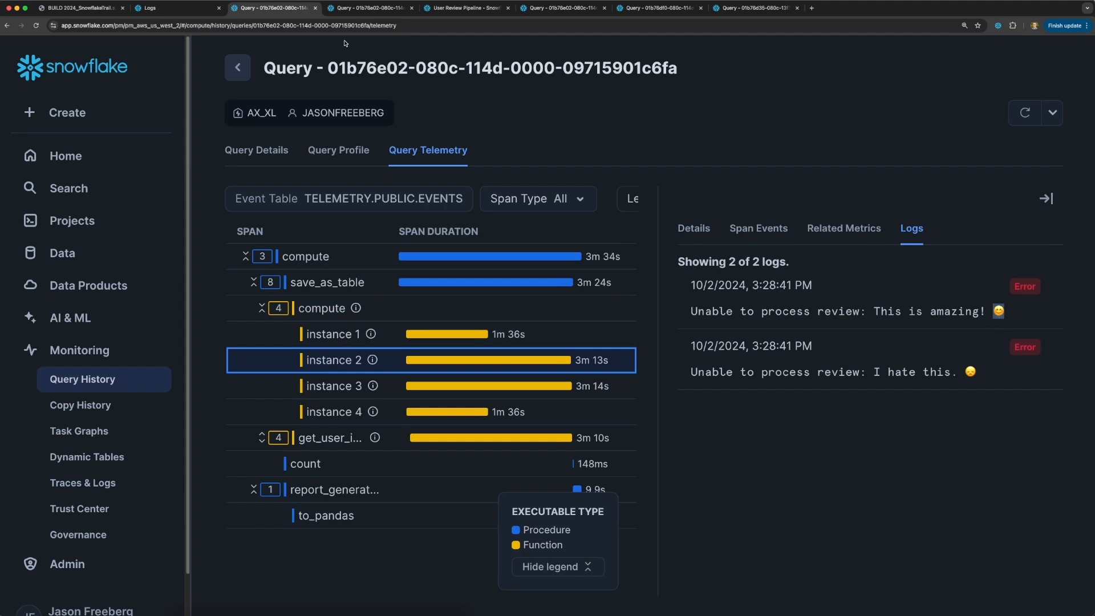
{"action": "left_click", "coordinate": [464, 8]}
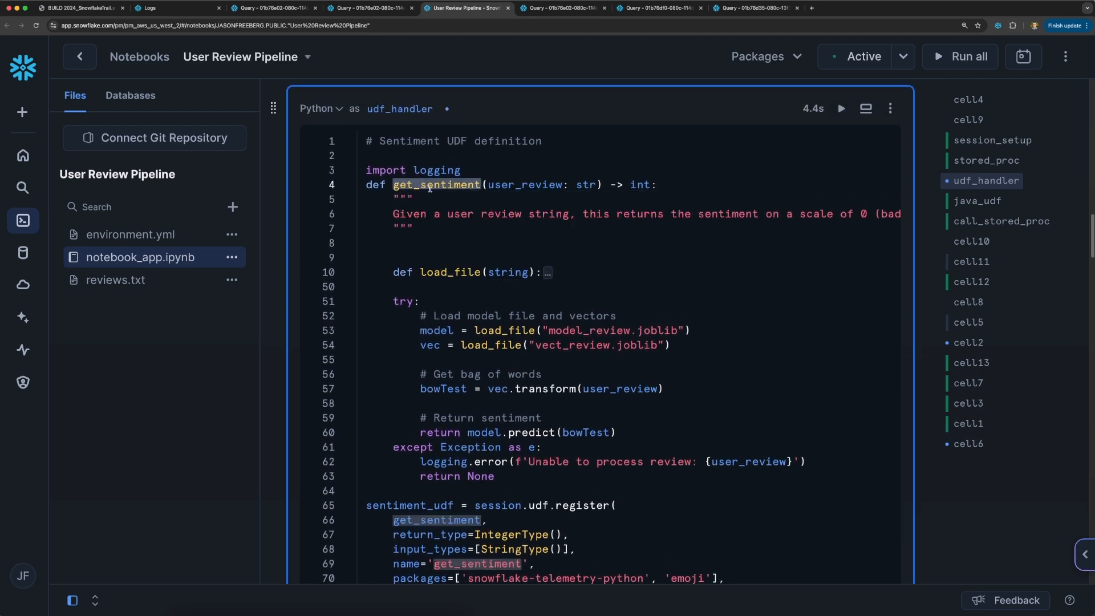
Add user_review = emoji.replace_emoji(user_review, replace='') to get_sentiment and rerun the cell.
{"action": "left_click", "coordinate": [402, 242]}
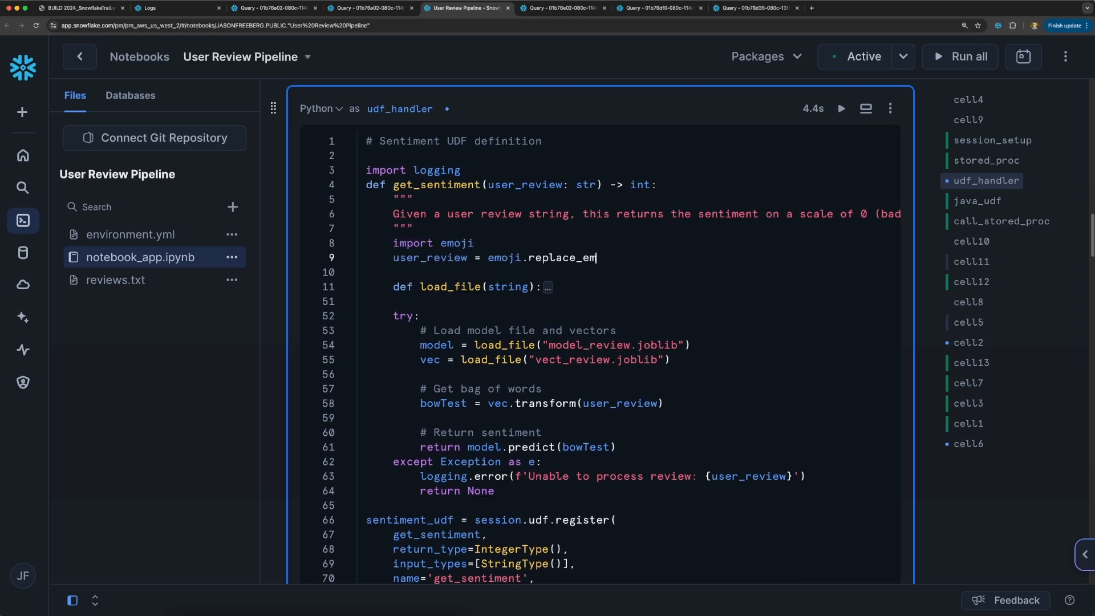
{"action": "type", "text": "oji(user_review, replace='')"}
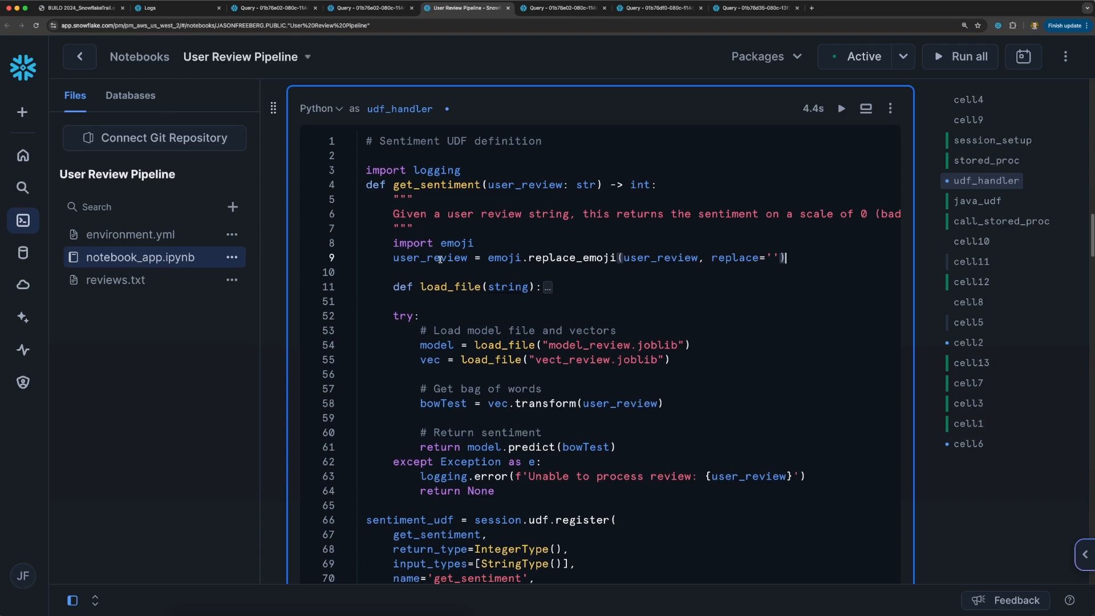
{"action": "mouse_move", "coordinate": [677, 169]}
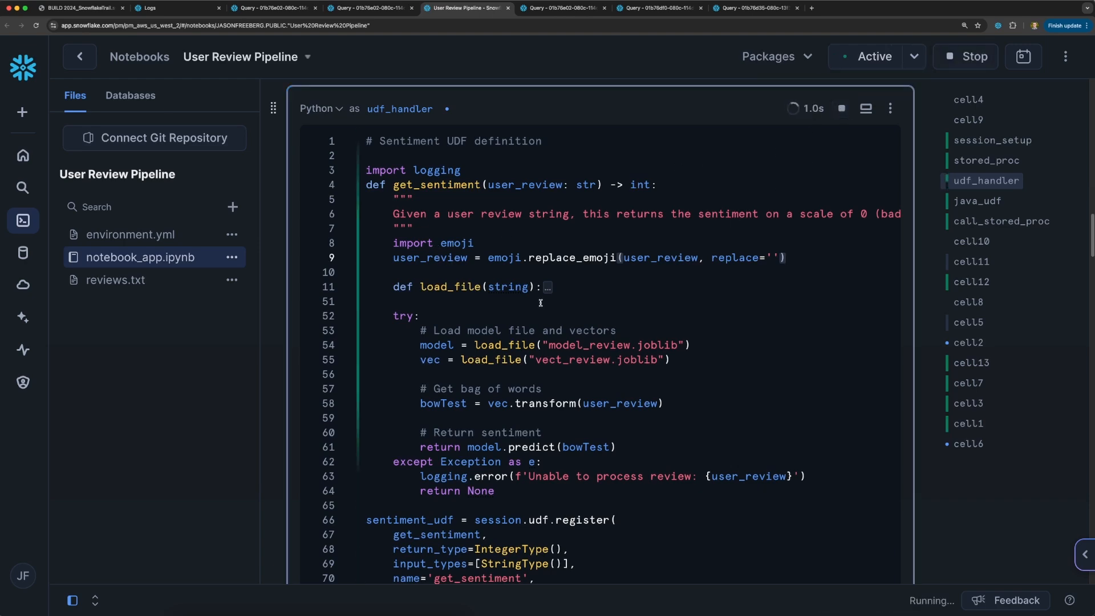
{"action": "scroll", "scroll_direction": "down", "scroll_amount": 3}
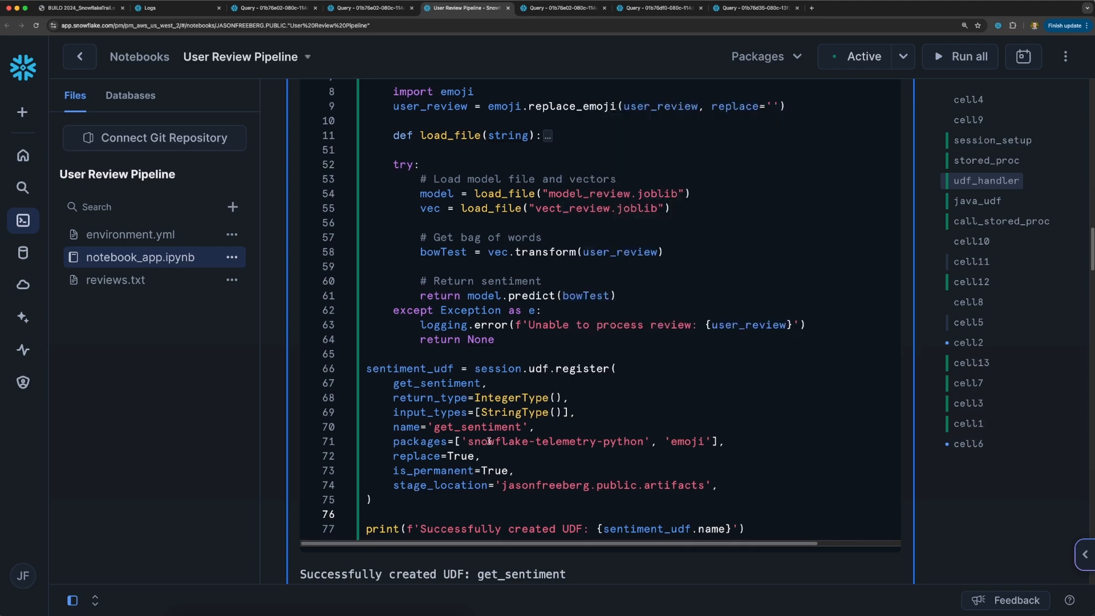
Rerun the call_stored_proc cell that invokes the review-processing stored procedure.
{"action": "scroll", "scroll_direction": "down", "scroll_amount": 3}
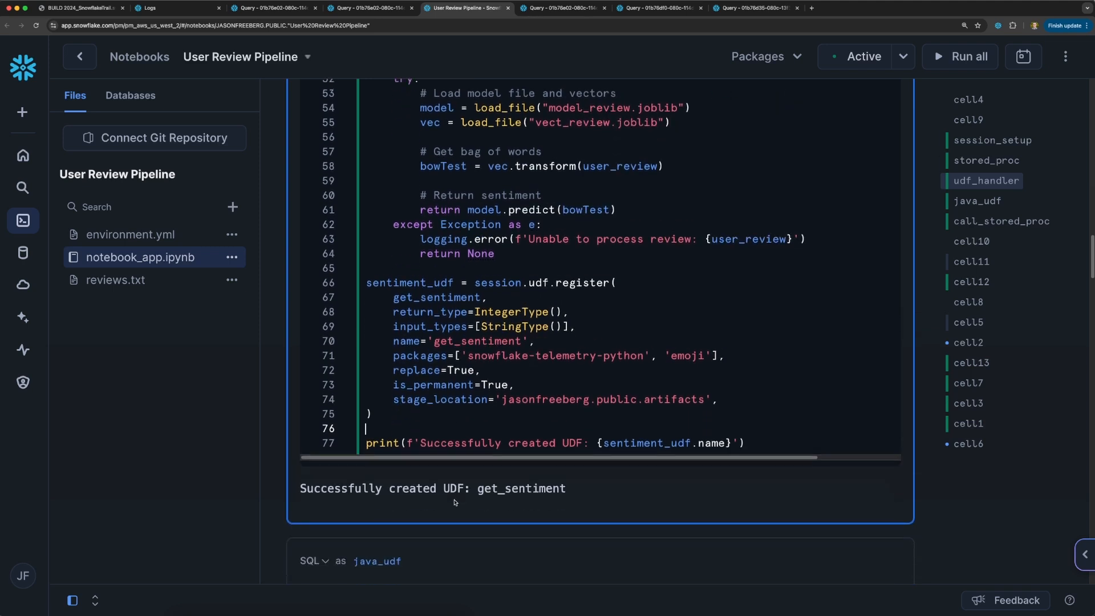
{"action": "scroll", "scroll_direction": "down", "scroll_amount": 3}
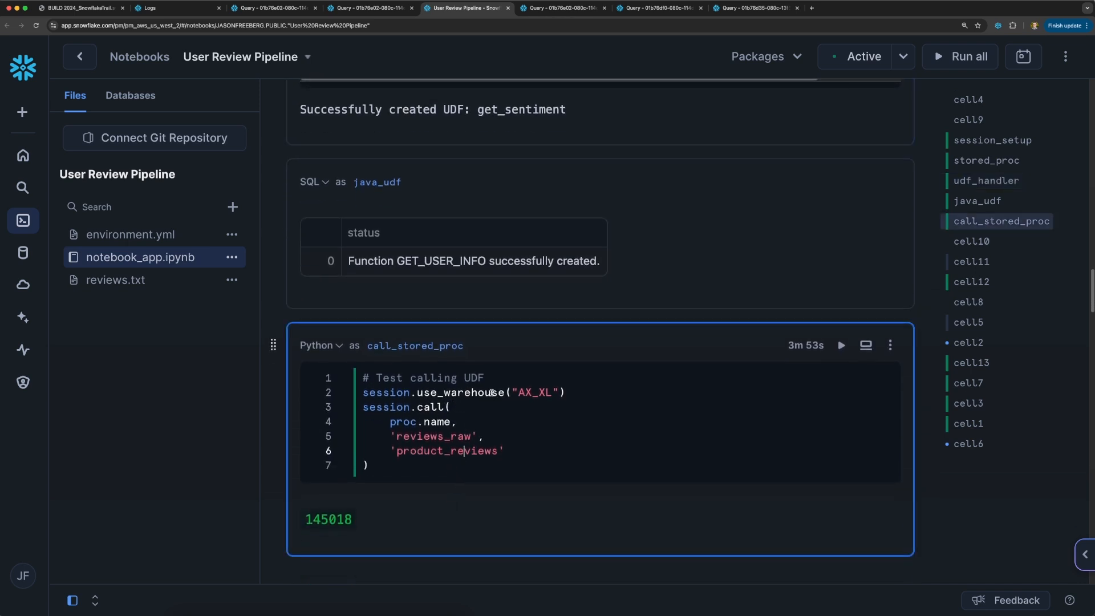
{"action": "left_click", "coordinate": [842, 345]}
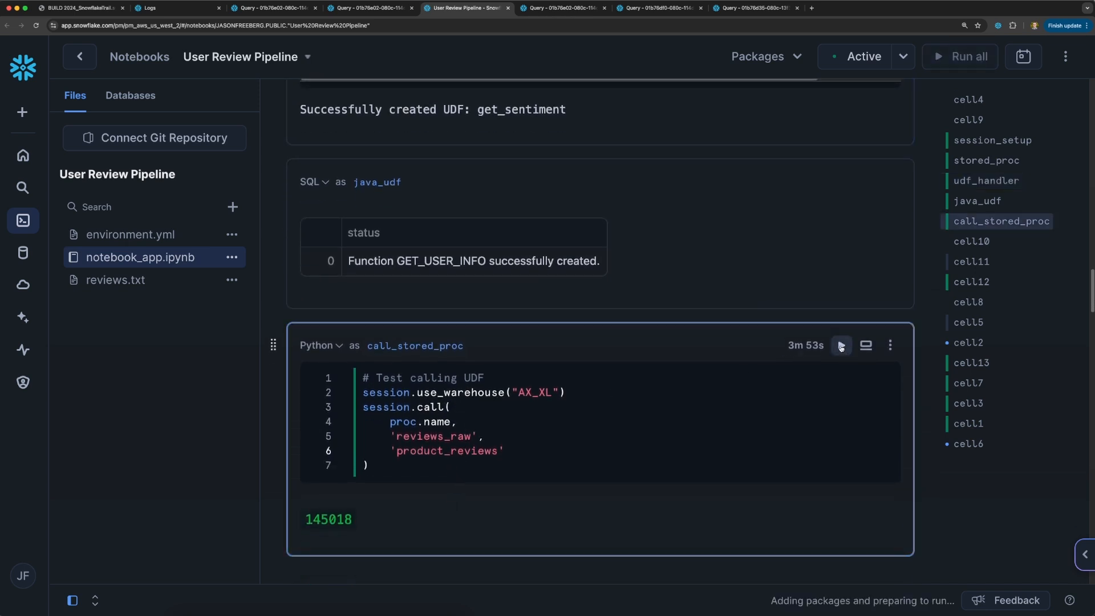
{"action": "left_click", "coordinate": [841, 345]}
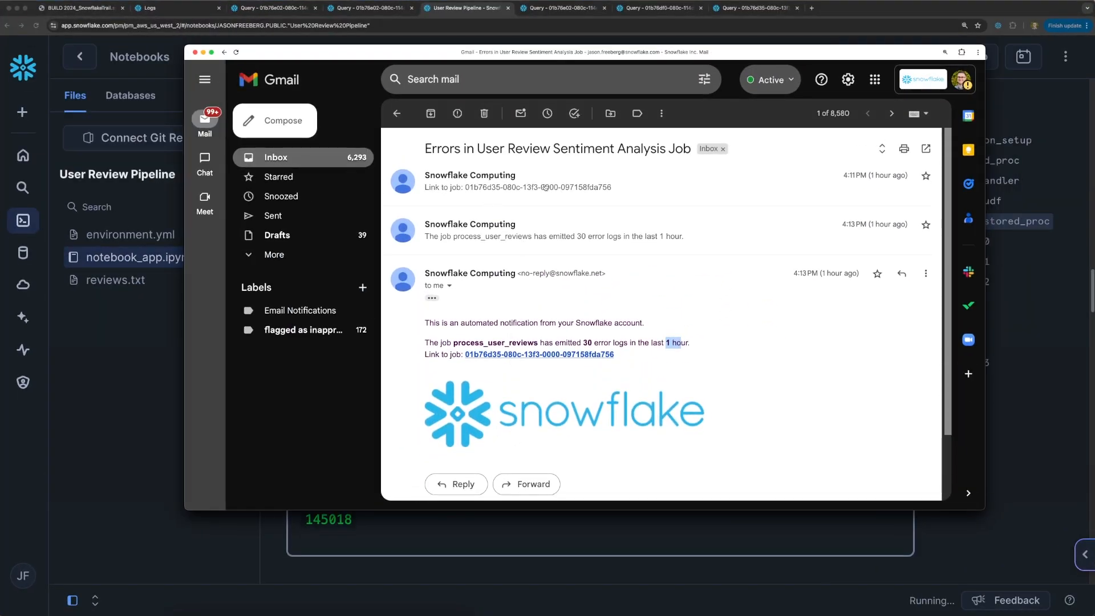
{"action": "mouse_move", "coordinate": [451, 323]}
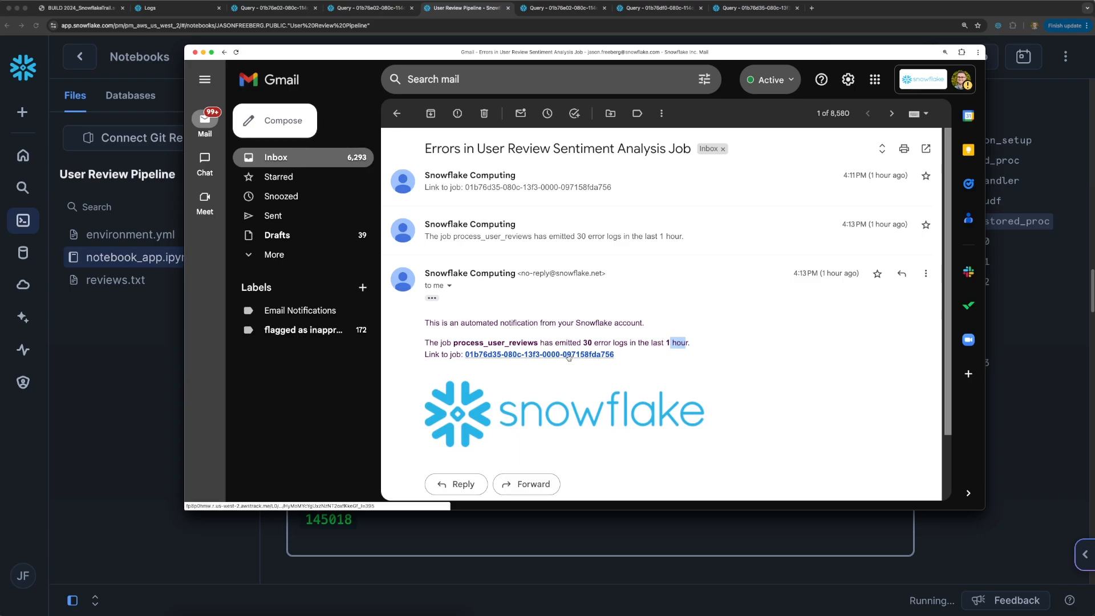
{"action": "left_click", "coordinate": [539, 354]}
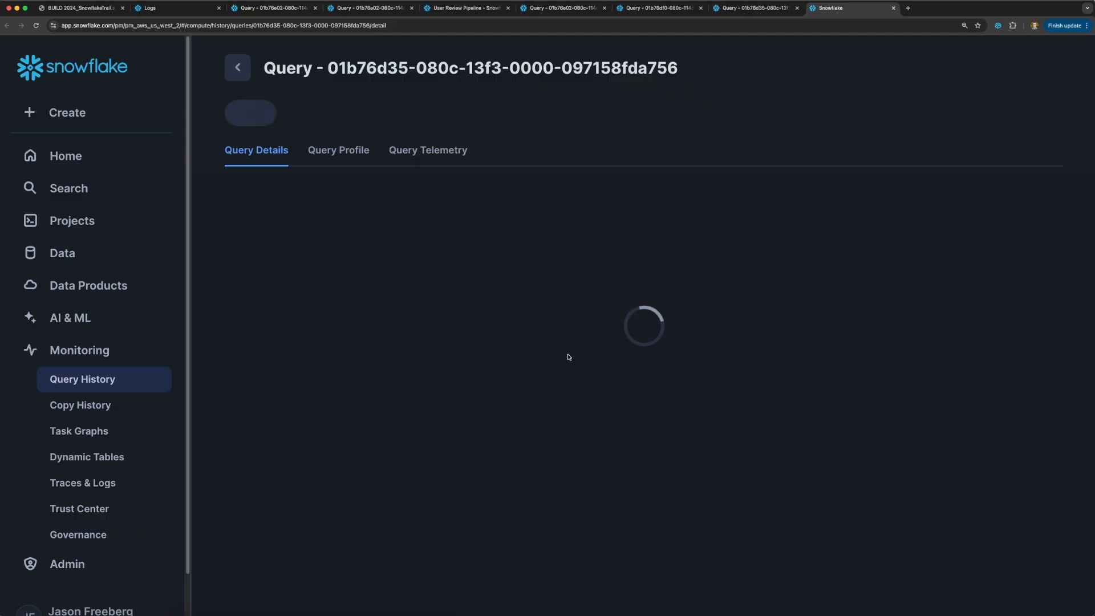